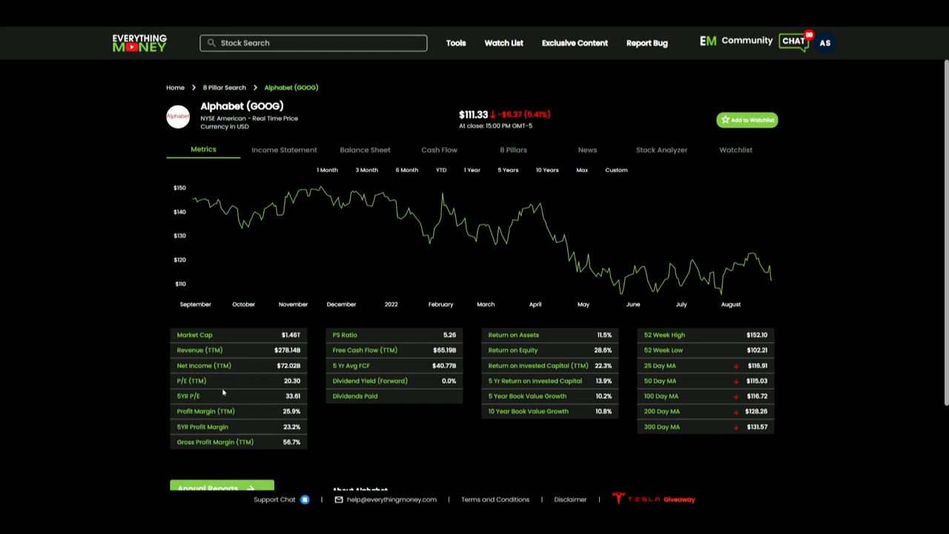
# View Alphabet's 8 Pillars scorecard, where the two P/E-based criteria fail
pyautogui.click(514, 148)
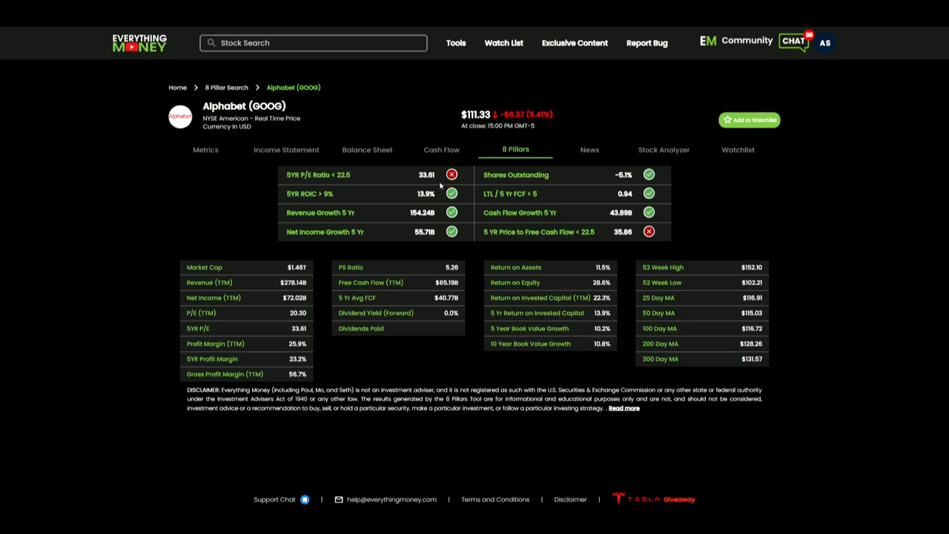
pyautogui.moveTo(665, 229)
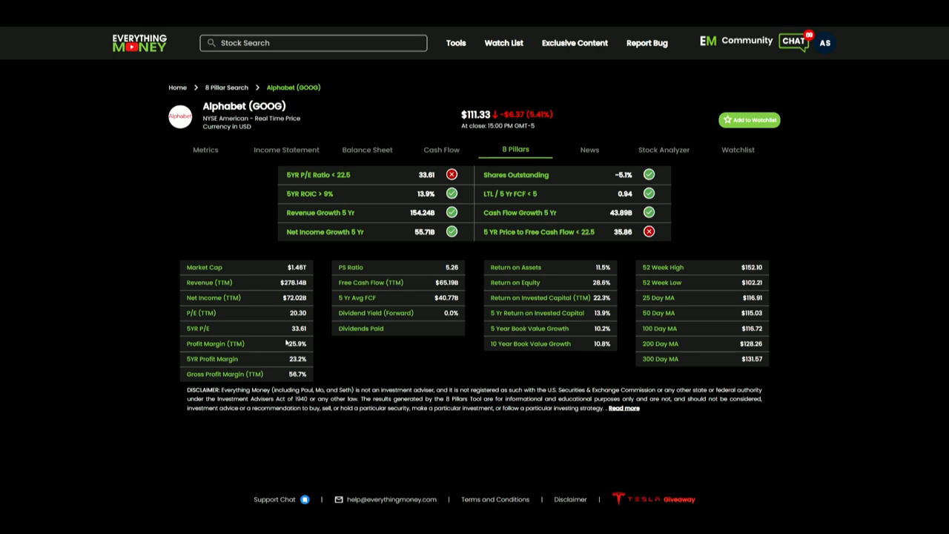
pyautogui.moveTo(354, 173)
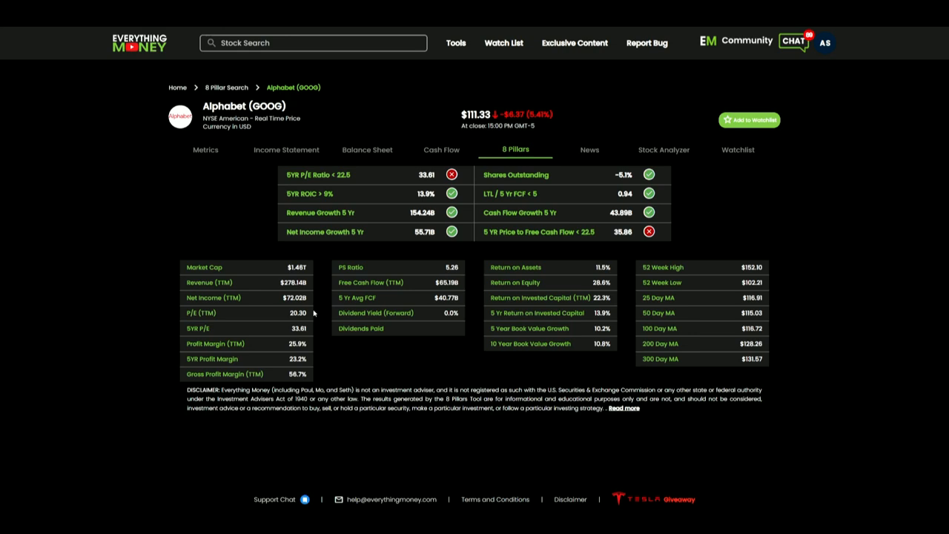
pyautogui.moveTo(292, 325)
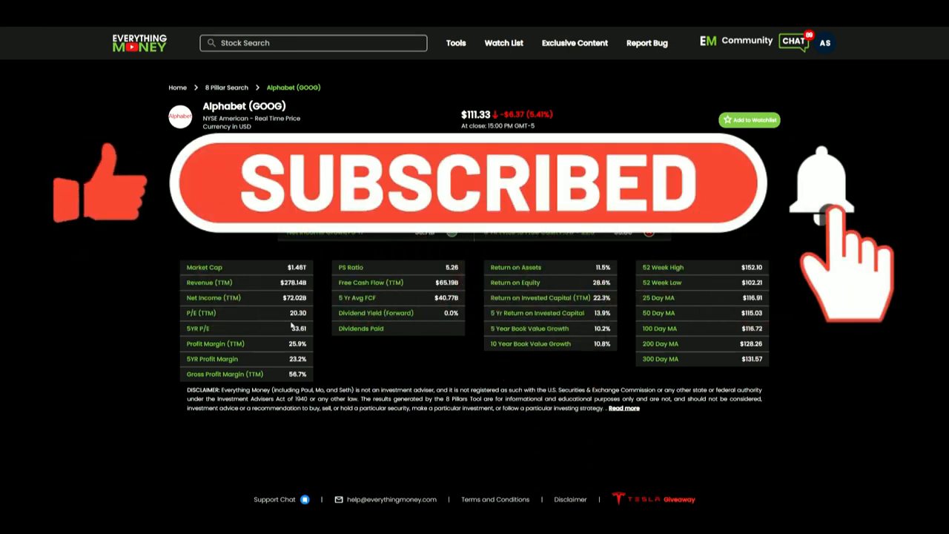
pyautogui.click(819, 189)
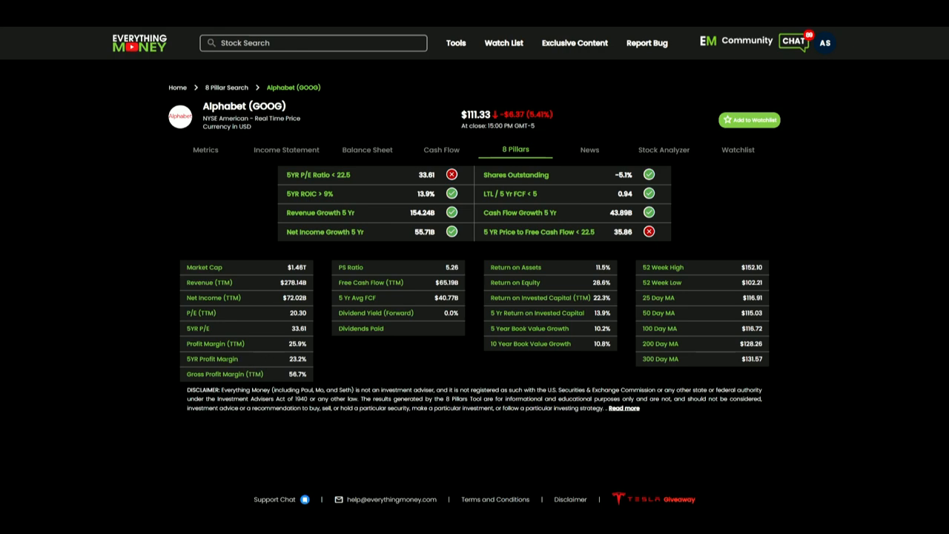
pyautogui.moveTo(386, 292)
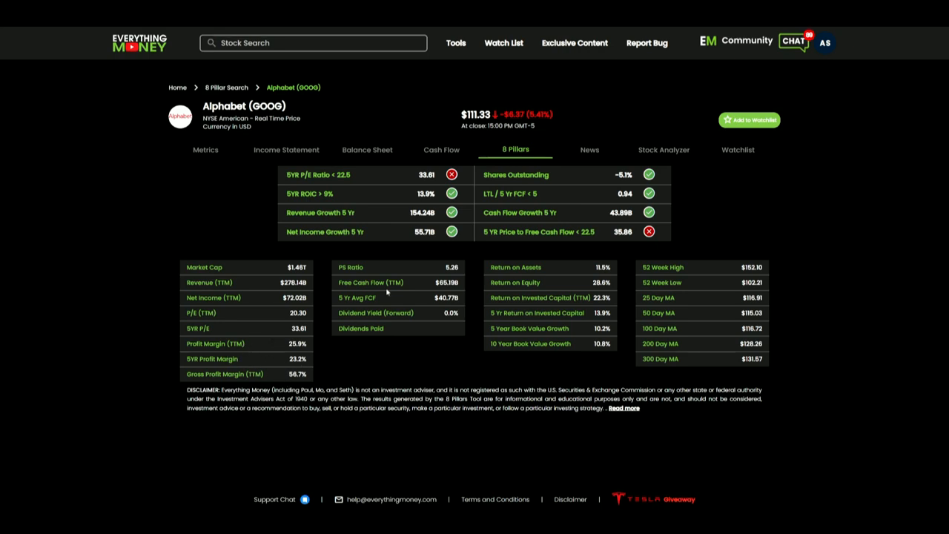
pyautogui.moveTo(444, 272)
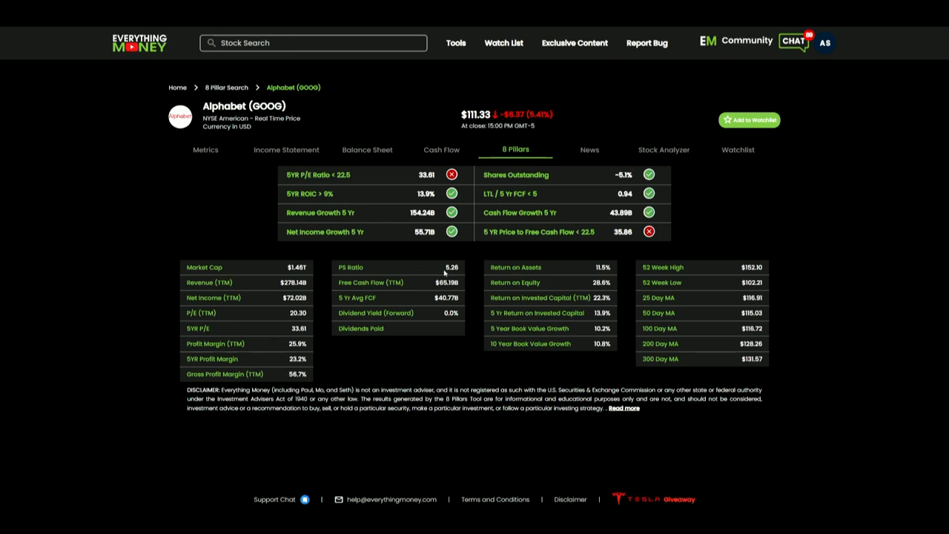
pyautogui.moveTo(448, 278)
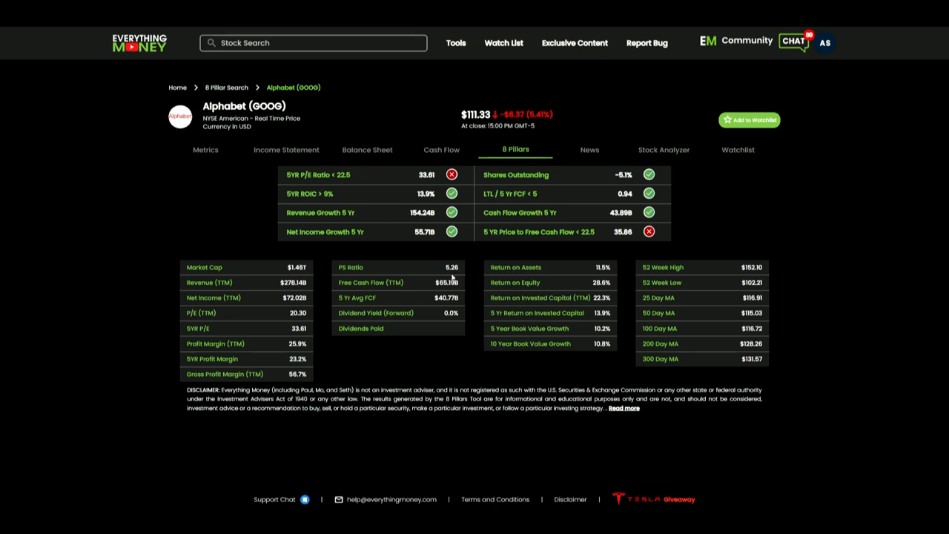
pyautogui.moveTo(429, 251)
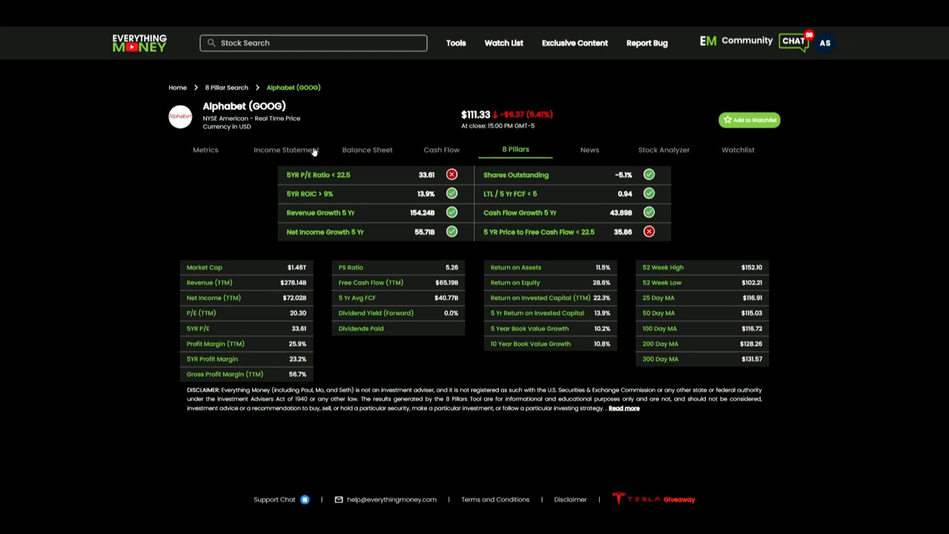
# Review Alphabet's income statement, then switch to its 2013–2022 cash flow statement
pyautogui.click(284, 149)
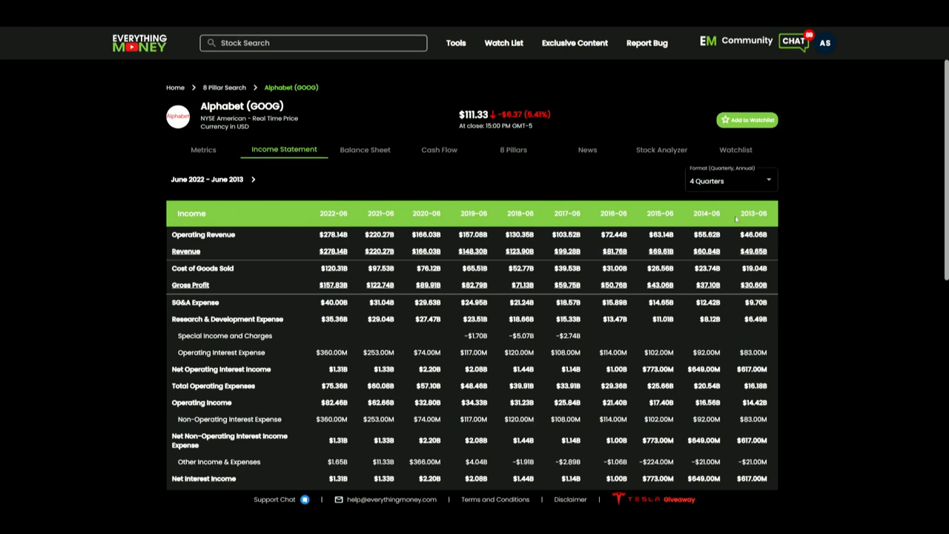
pyautogui.moveTo(597, 236)
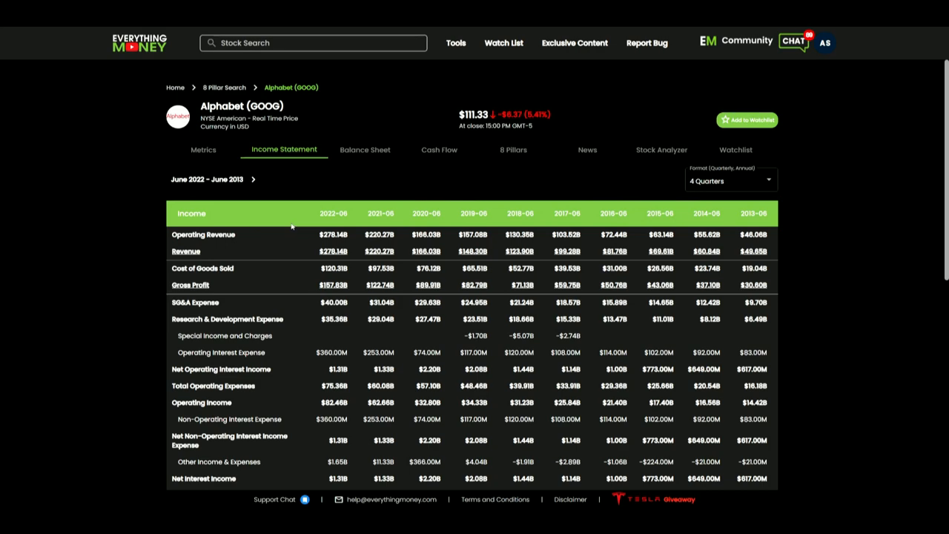
pyautogui.click(438, 149)
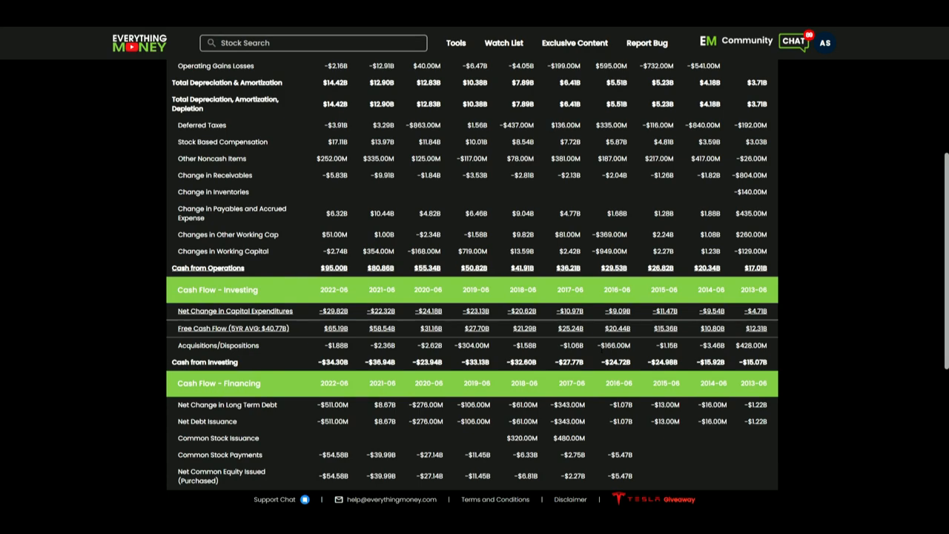
pyautogui.moveTo(676, 345)
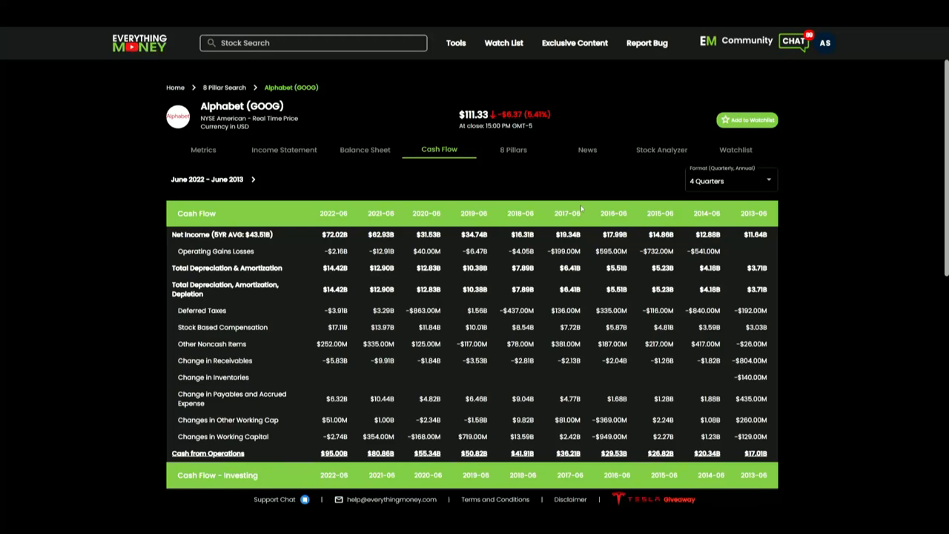
# Return to the income statement and scroll down to the Net Income, EPS and Shares rows
pyautogui.click(284, 149)
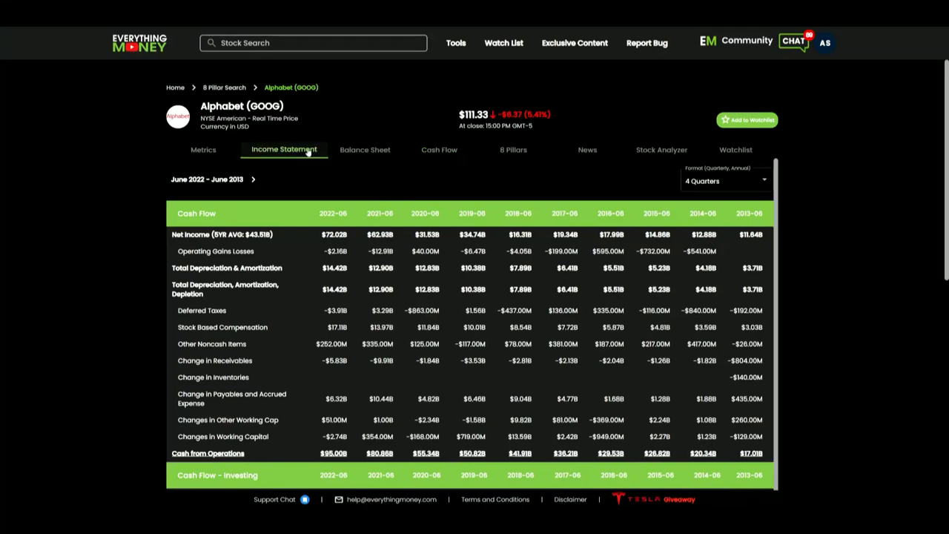
pyautogui.scroll(-3)
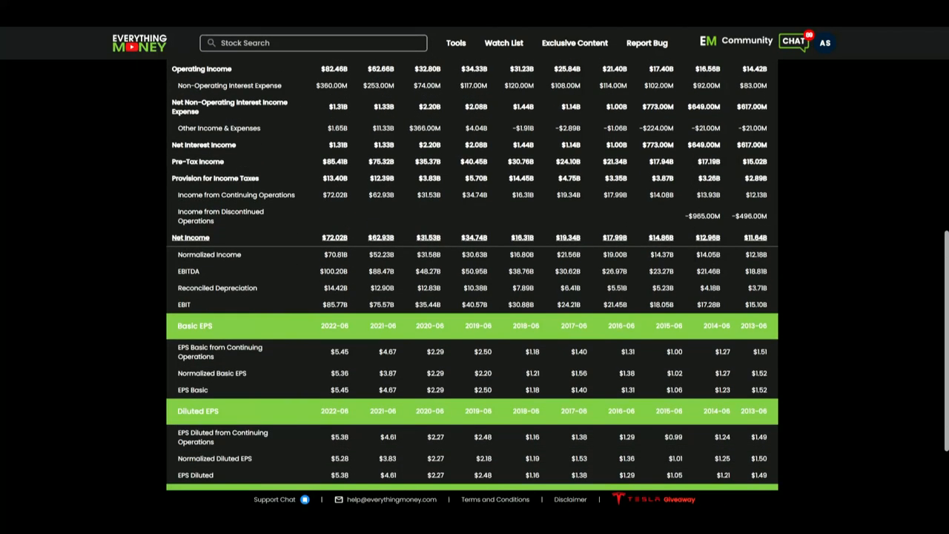
pyautogui.scroll(-3)
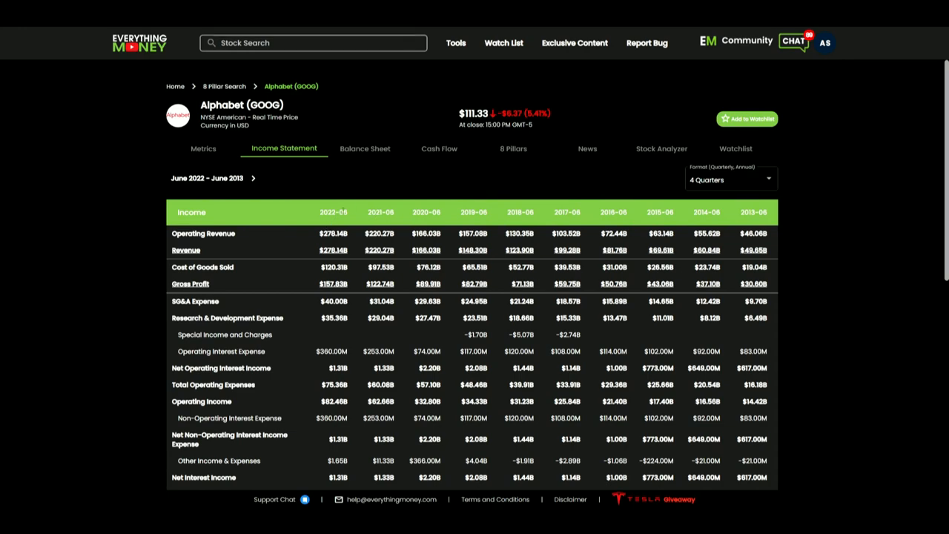
pyautogui.scroll(-3)
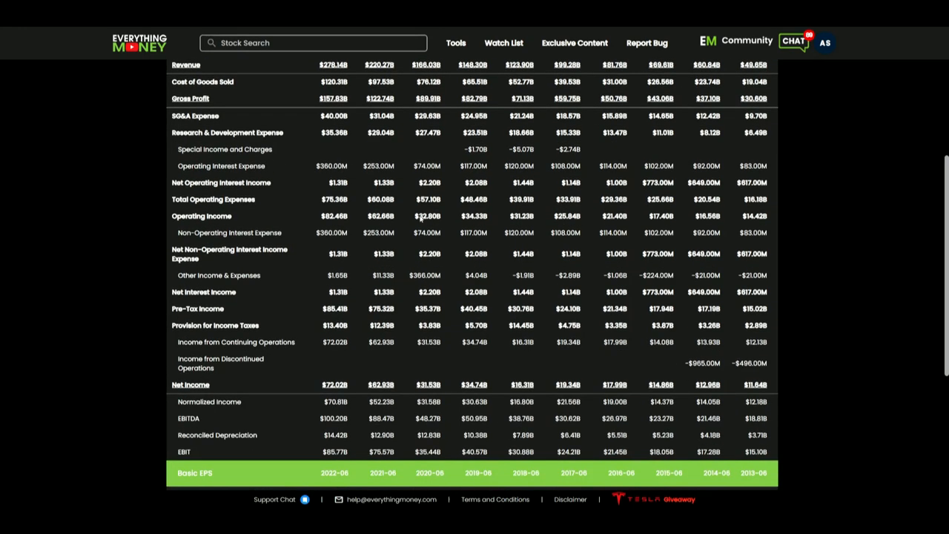
pyautogui.scroll(-3)
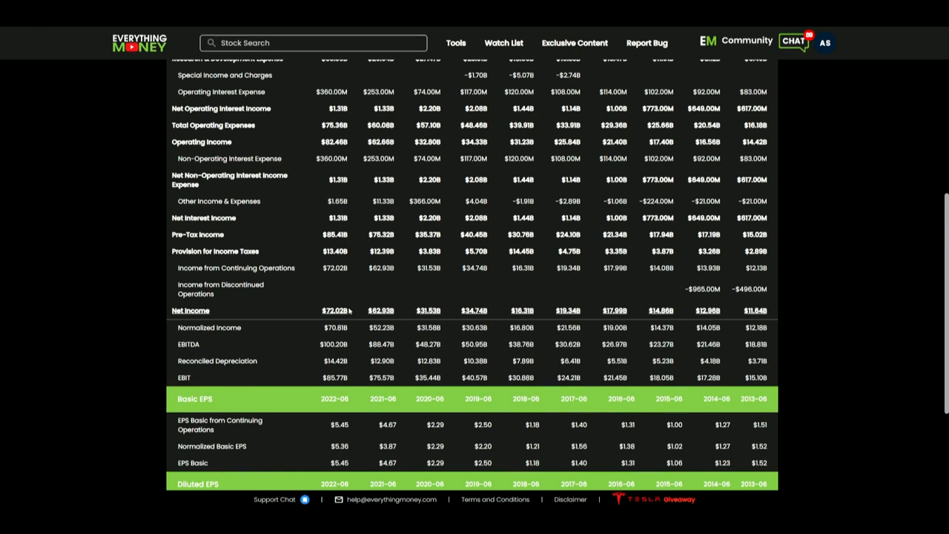
pyautogui.moveTo(481, 301)
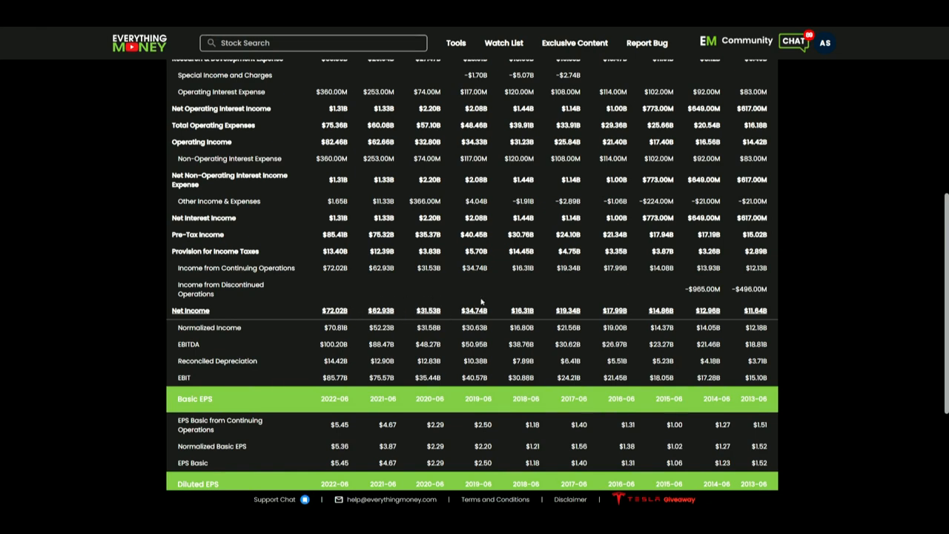
pyautogui.moveTo(759, 320)
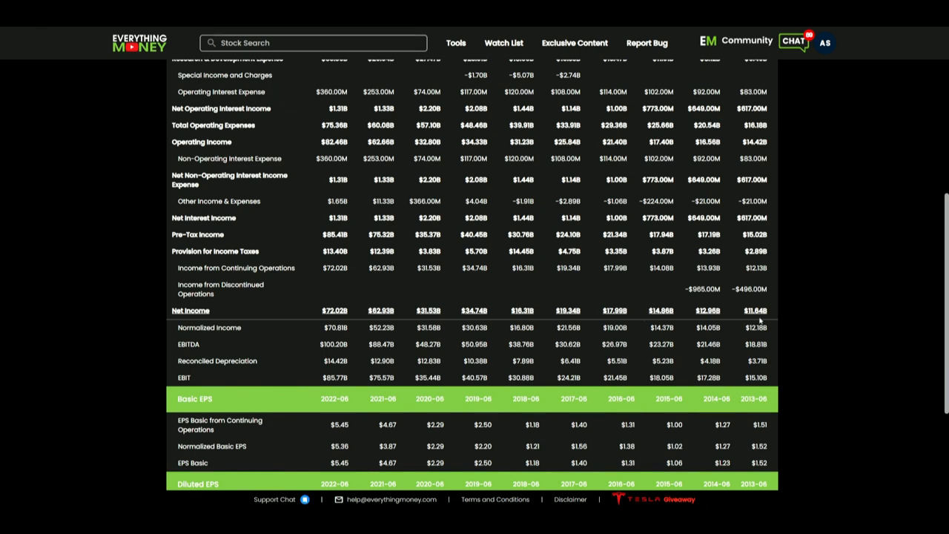
pyautogui.moveTo(505, 310)
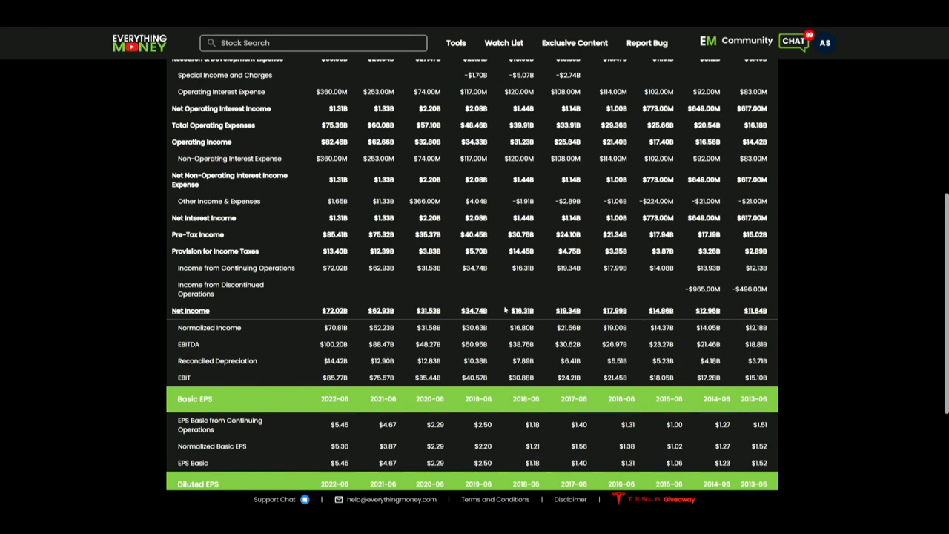
pyautogui.moveTo(345, 297)
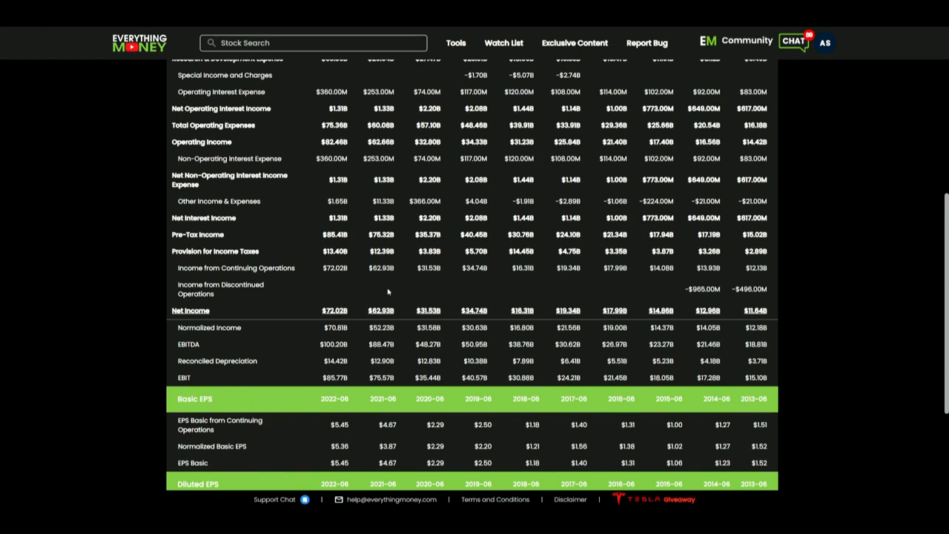
pyautogui.moveTo(395, 306)
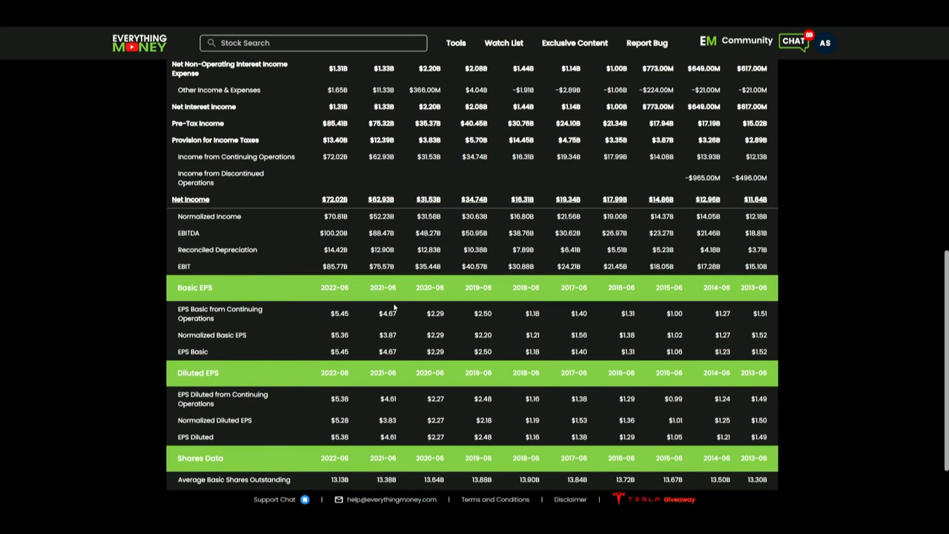
pyautogui.scroll(-3)
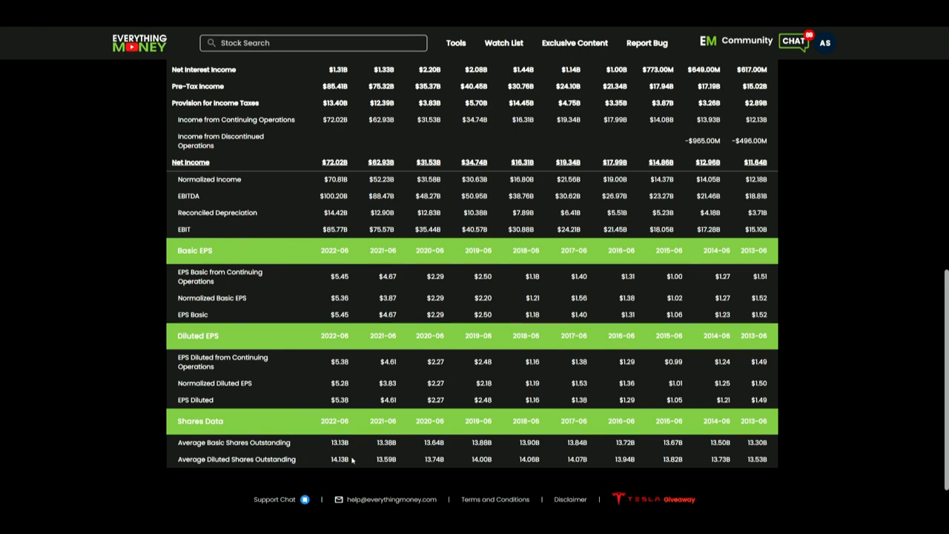
pyautogui.moveTo(356, 445)
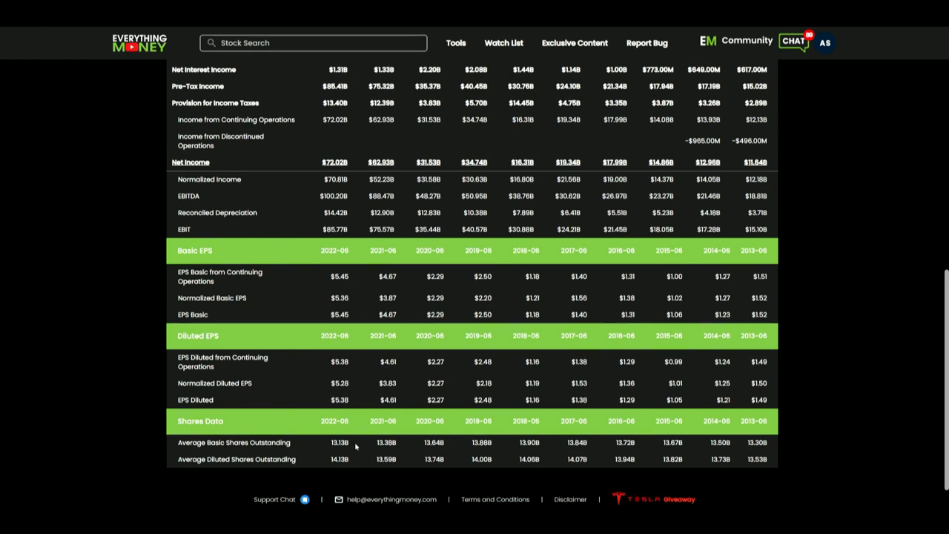
pyautogui.moveTo(363, 439)
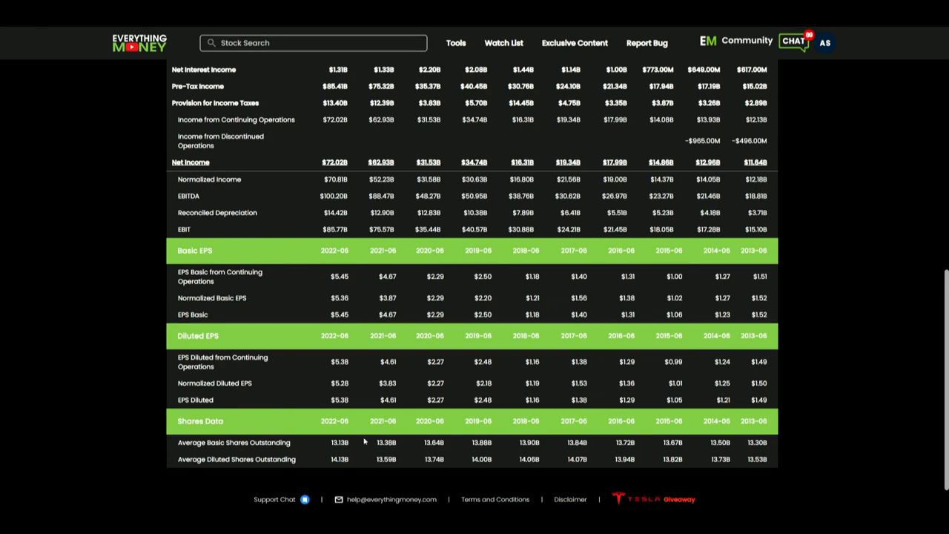
pyautogui.moveTo(537, 441)
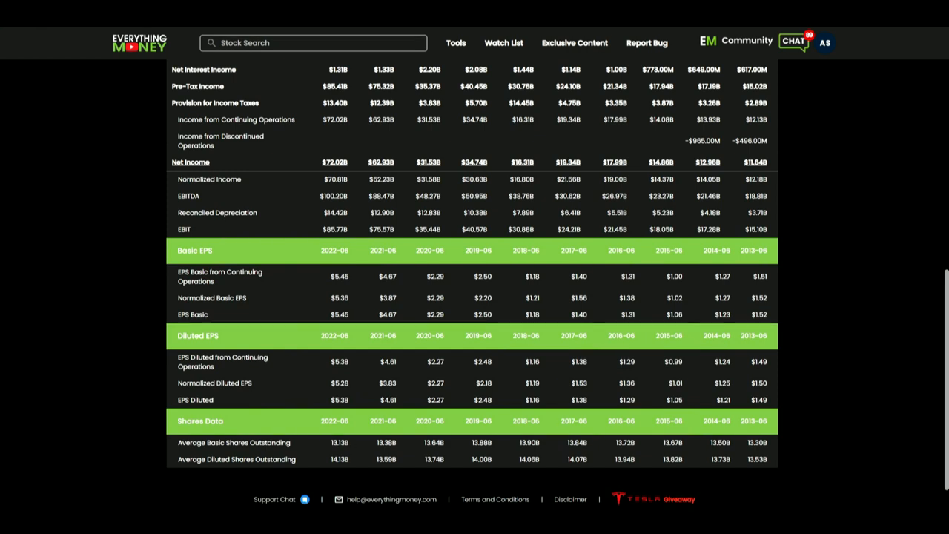
pyautogui.moveTo(323, 460)
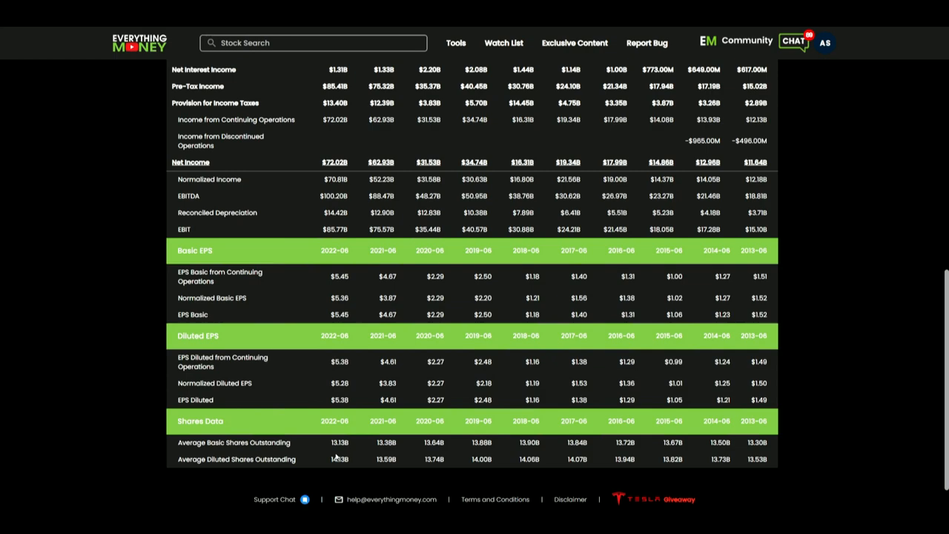
pyautogui.scroll(-3)
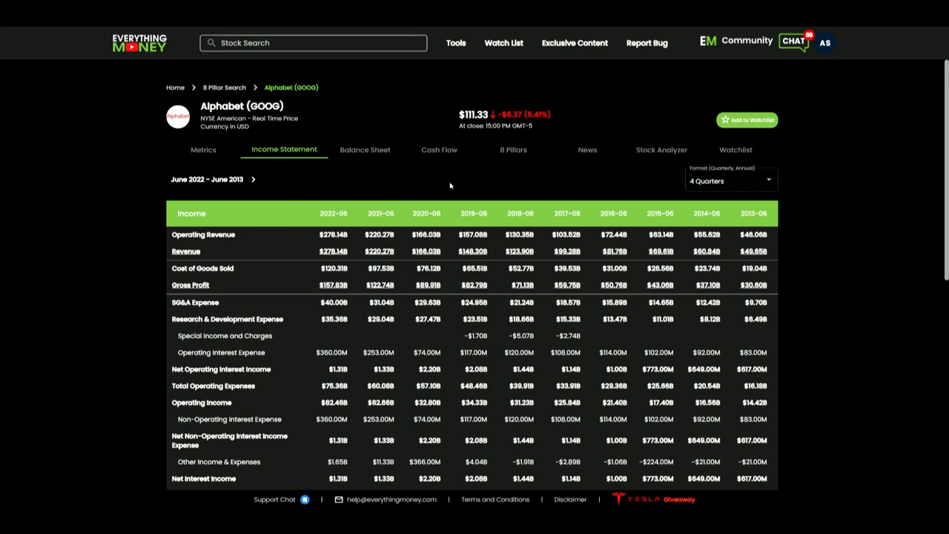
# Open the 10-year Stock Analyzer for Alphabet (GOOG) with empty low/mid/high fields
pyautogui.click(660, 149)
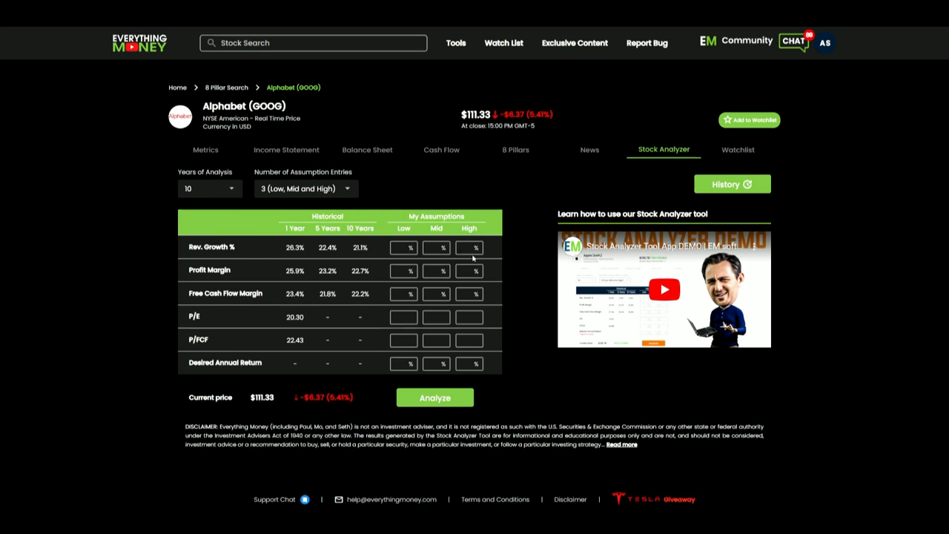
pyautogui.moveTo(472, 259)
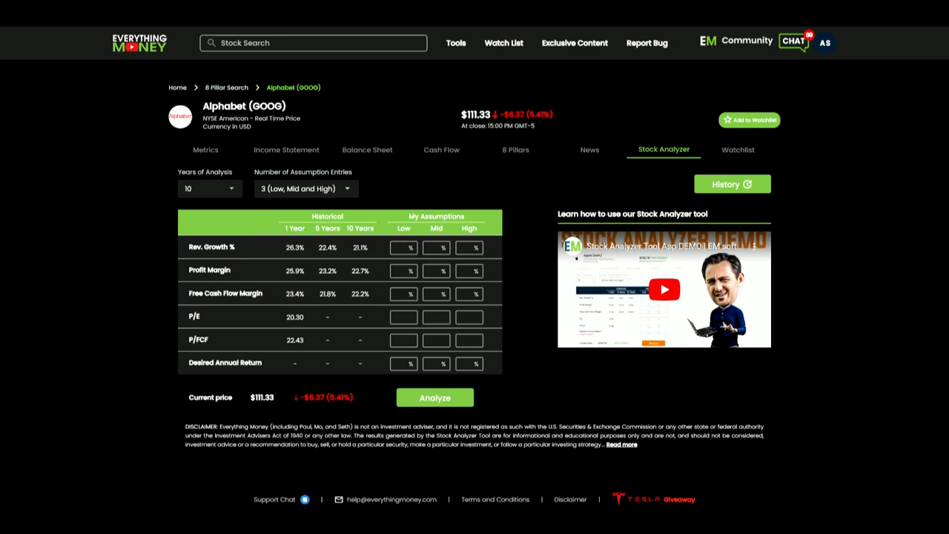
pyautogui.moveTo(355, 255)
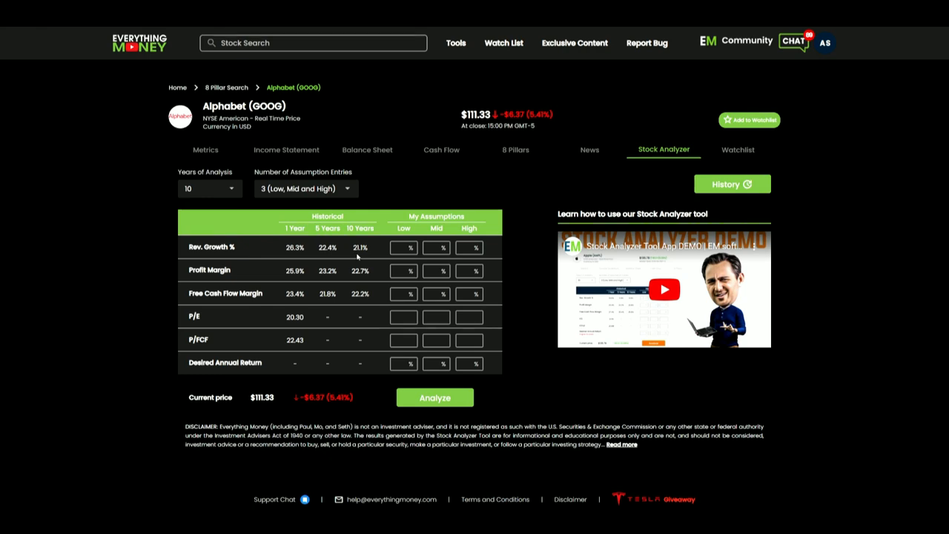
pyautogui.moveTo(354, 264)
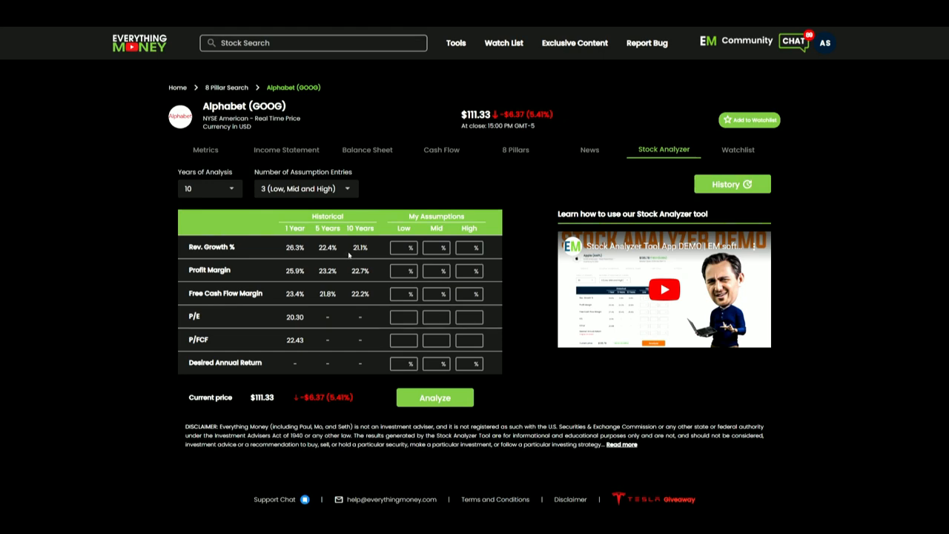
pyautogui.moveTo(350, 258)
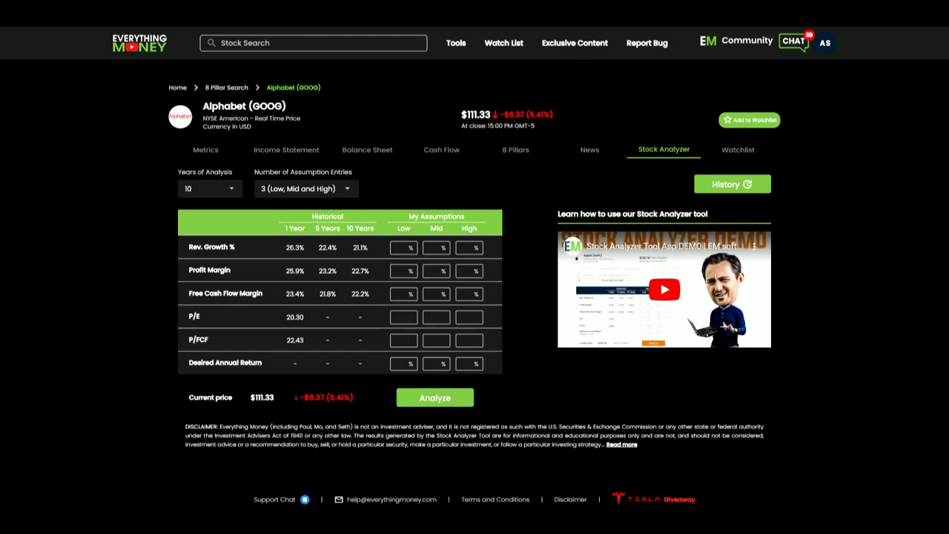
pyautogui.moveTo(178, 57)
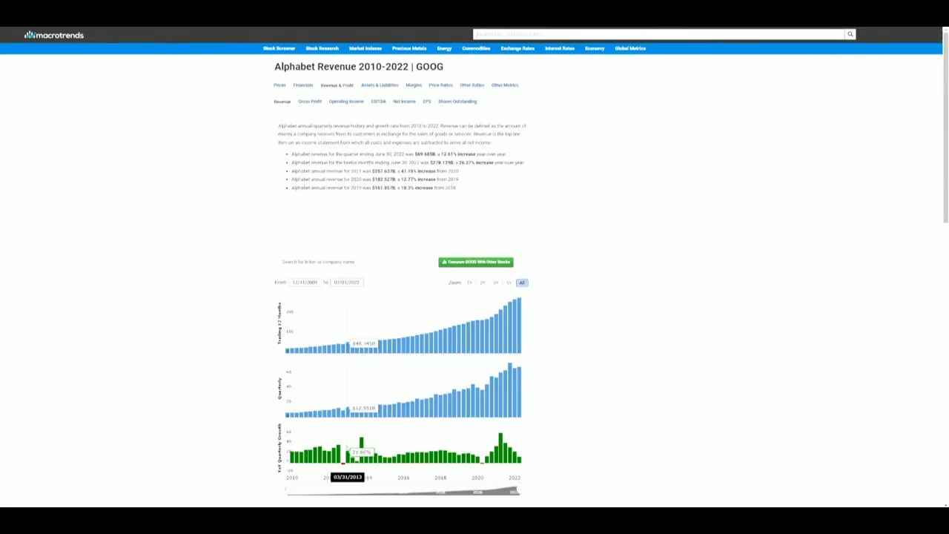
pyautogui.moveTo(482, 463)
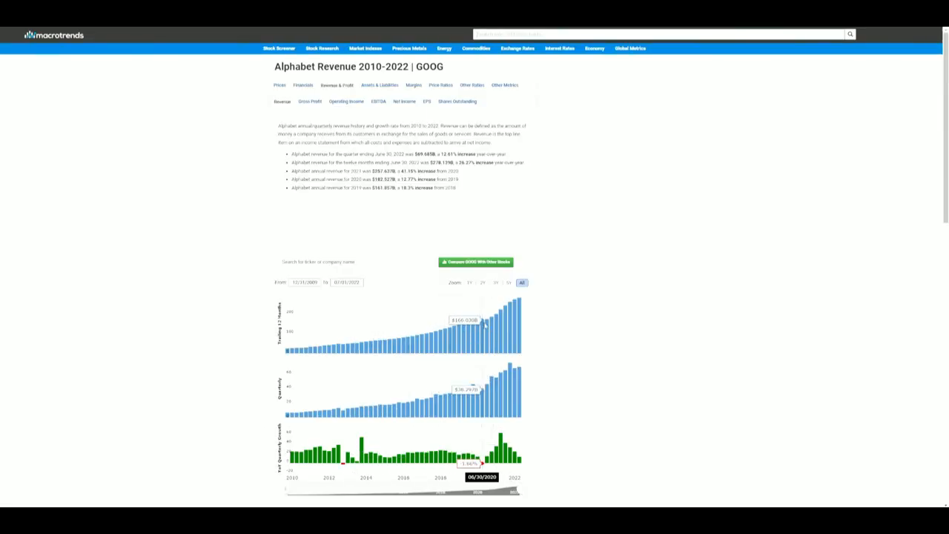
pyautogui.moveTo(486, 443)
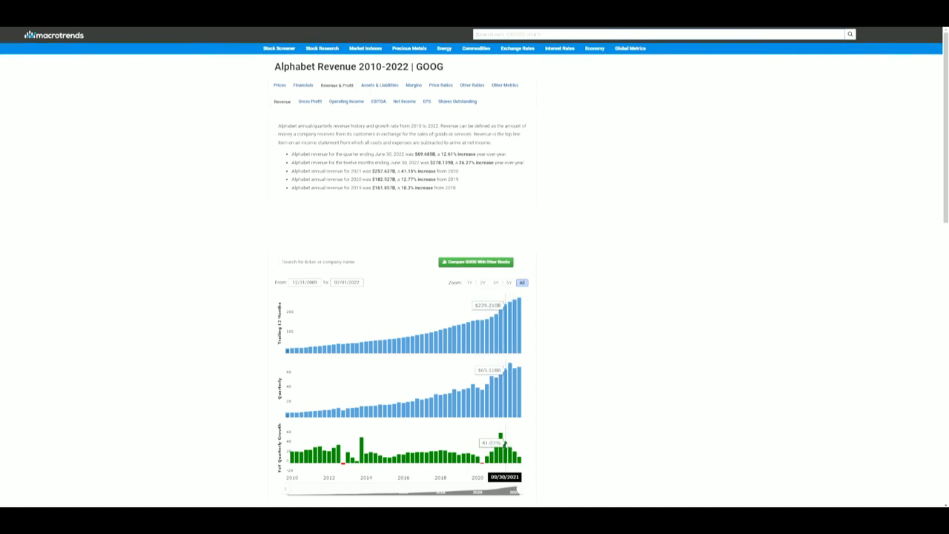
pyautogui.moveTo(519, 455)
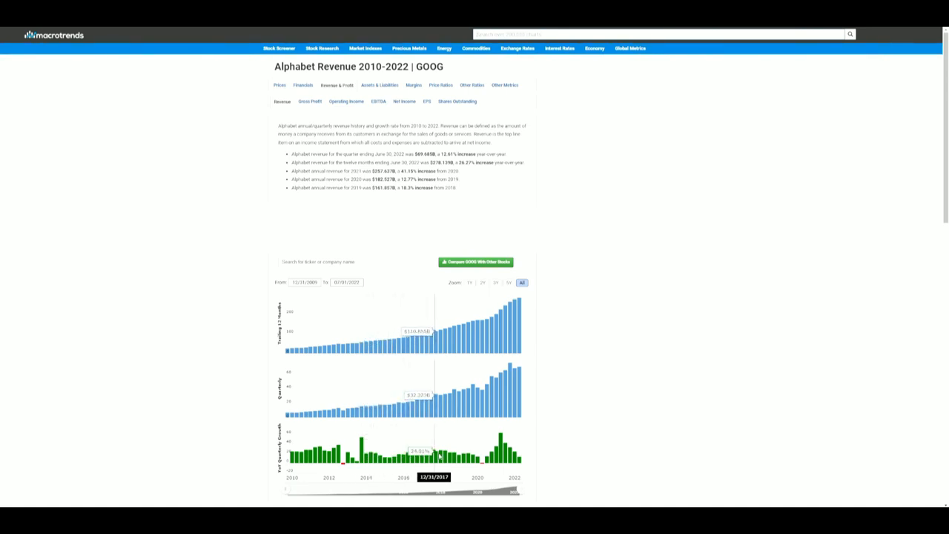
pyautogui.moveTo(472, 452)
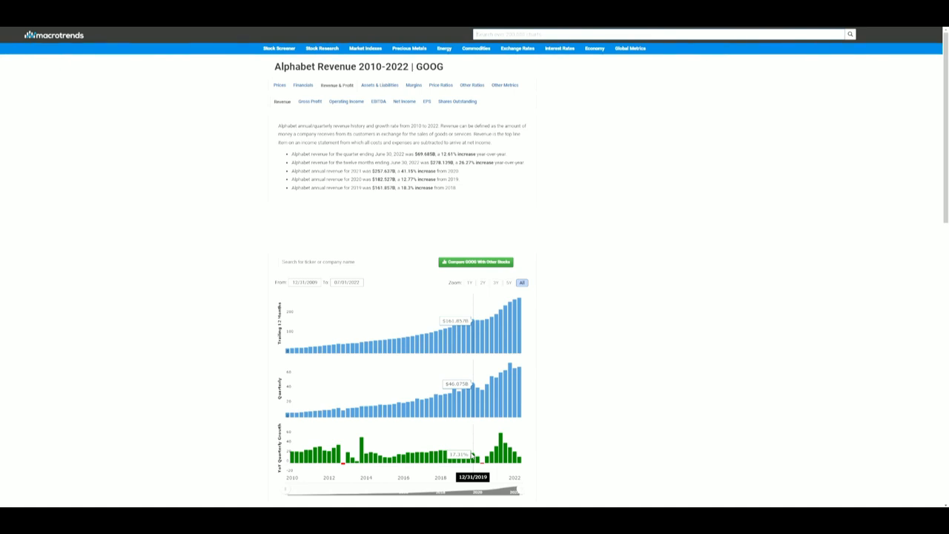
pyautogui.moveTo(304, 348)
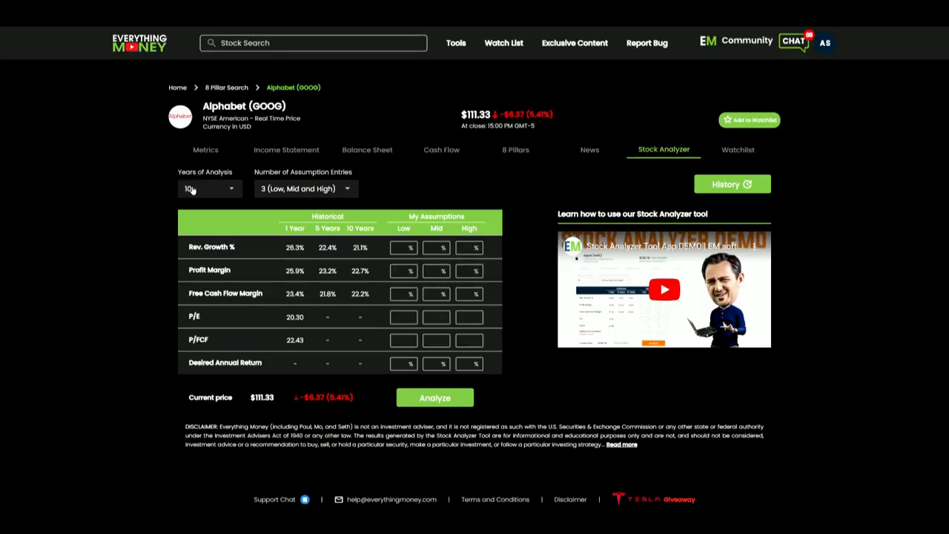
pyautogui.moveTo(393, 259)
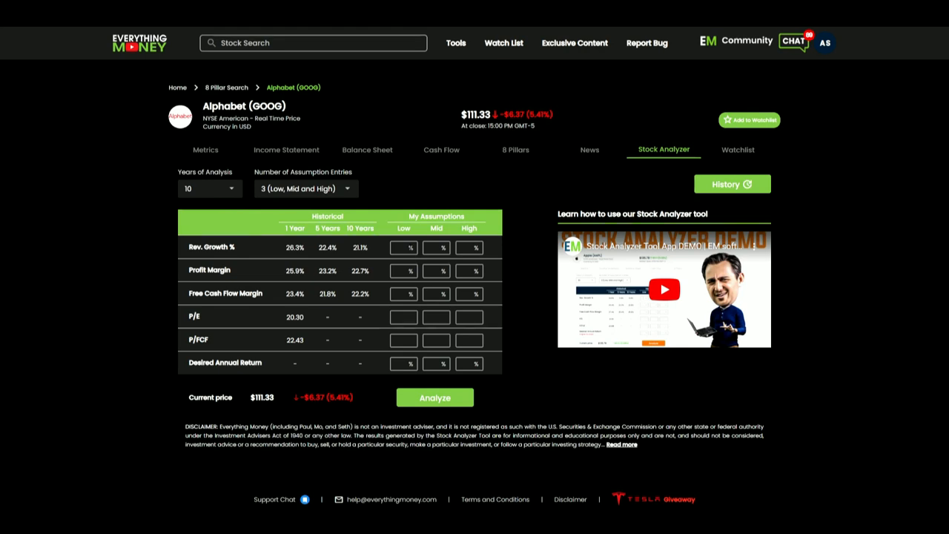
# Select the low Rev. Growth % box to begin entering the 5/10/15% assumptions
pyautogui.click(403, 247)
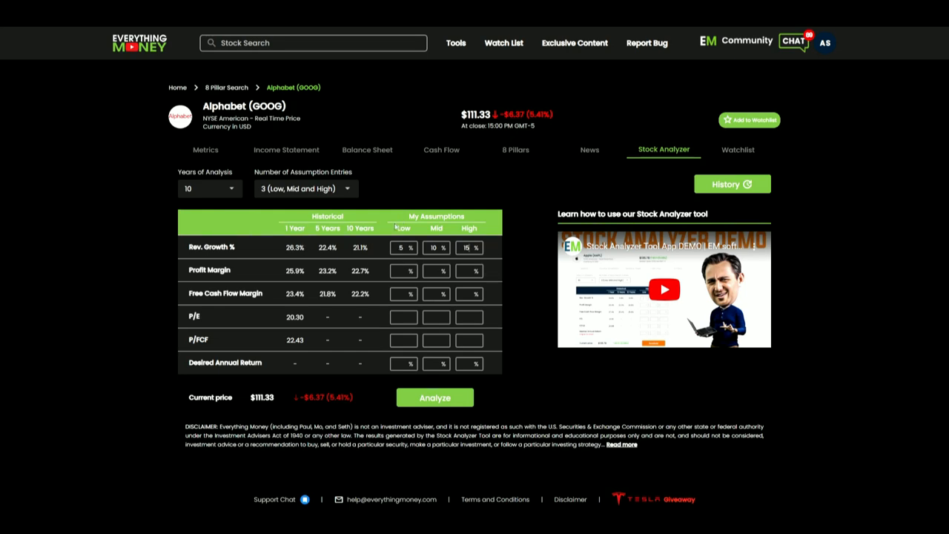
pyautogui.moveTo(169, 186)
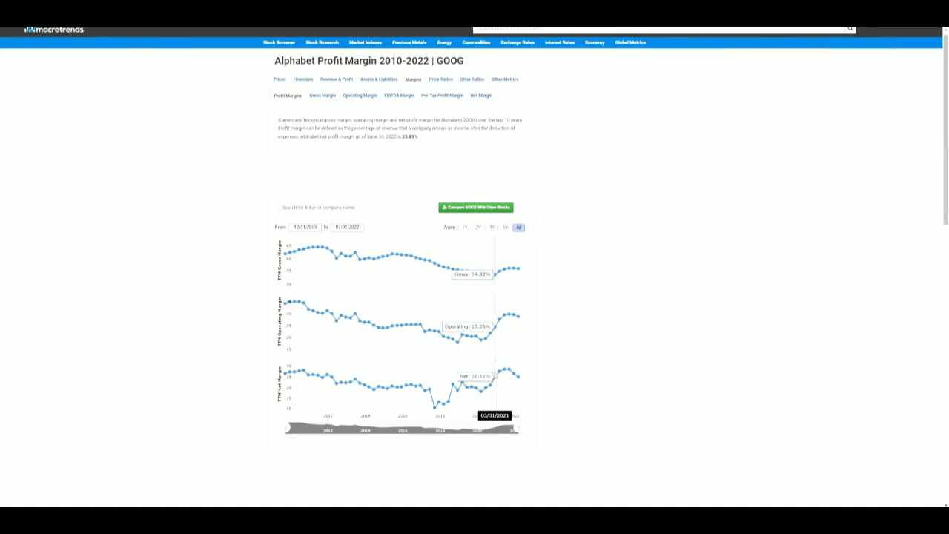
# Scroll Macrotrends' Alphabet margins page to view the gross, operating and net margin charts
pyautogui.scroll(-3)
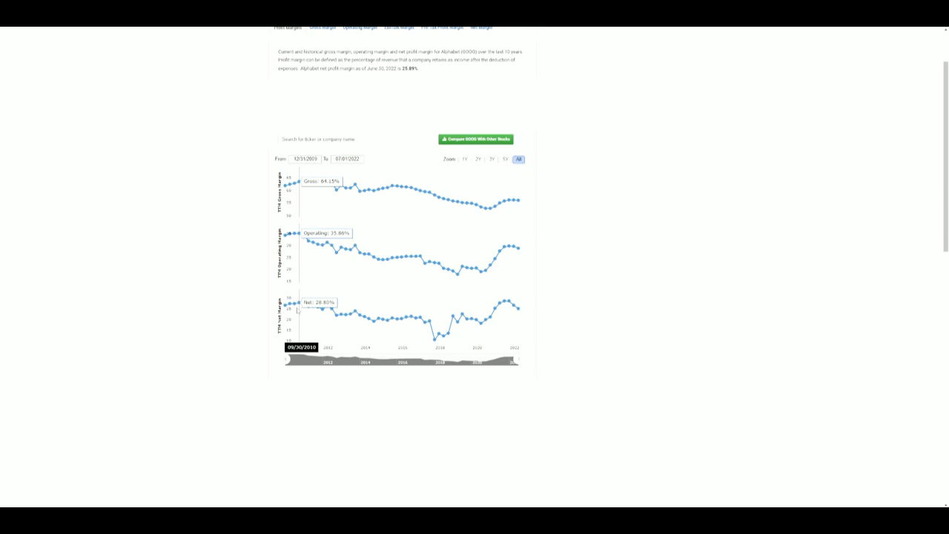
pyautogui.moveTo(452, 282)
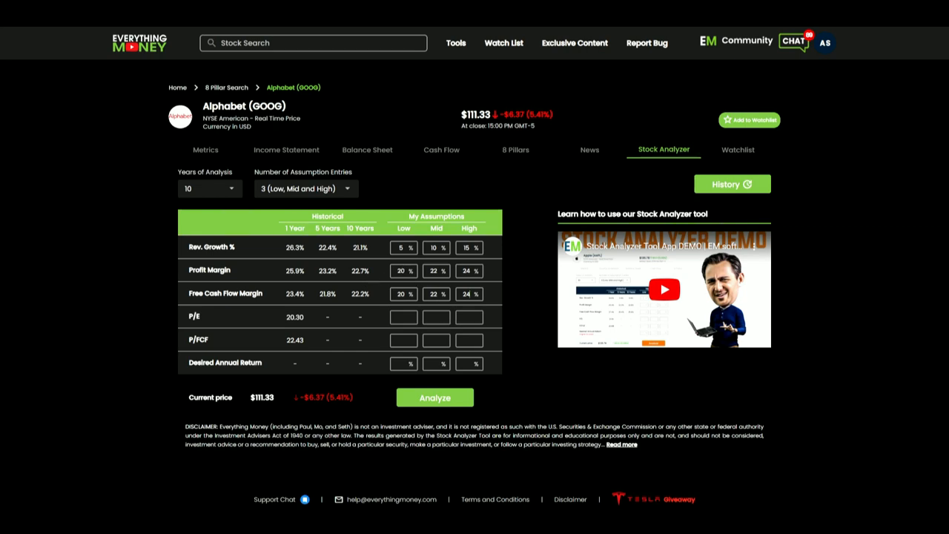
pyautogui.moveTo(415, 358)
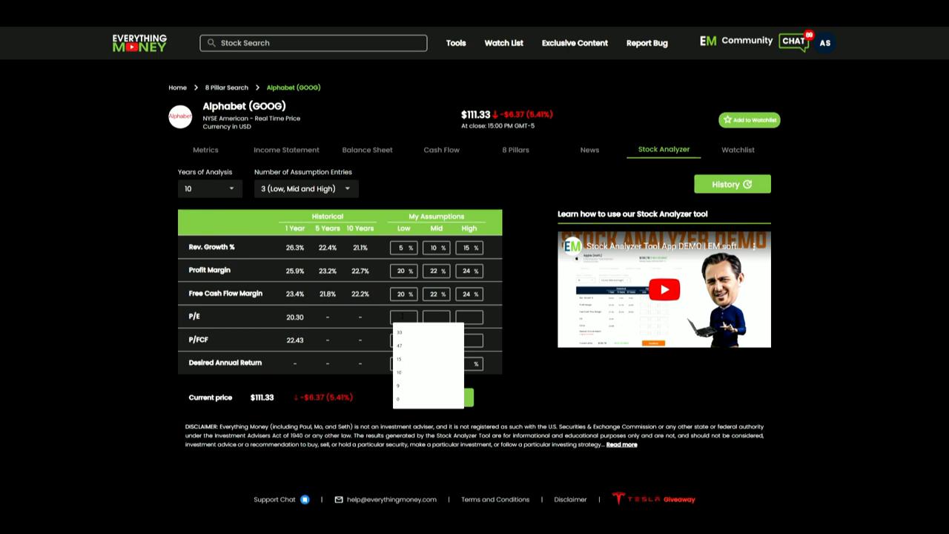
# Go to Alphabet's Metrics page to check its historical P/E figures
pyautogui.click(202, 149)
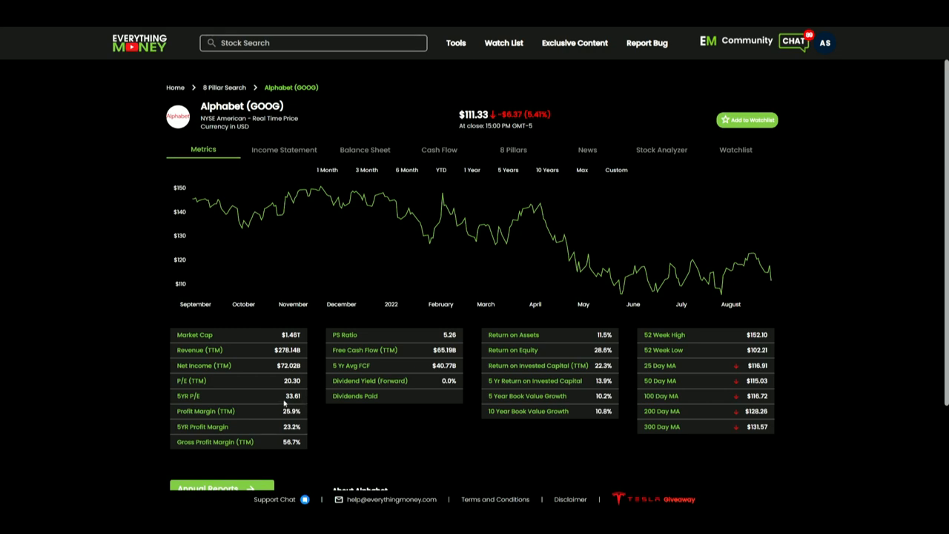
pyautogui.moveTo(283, 397)
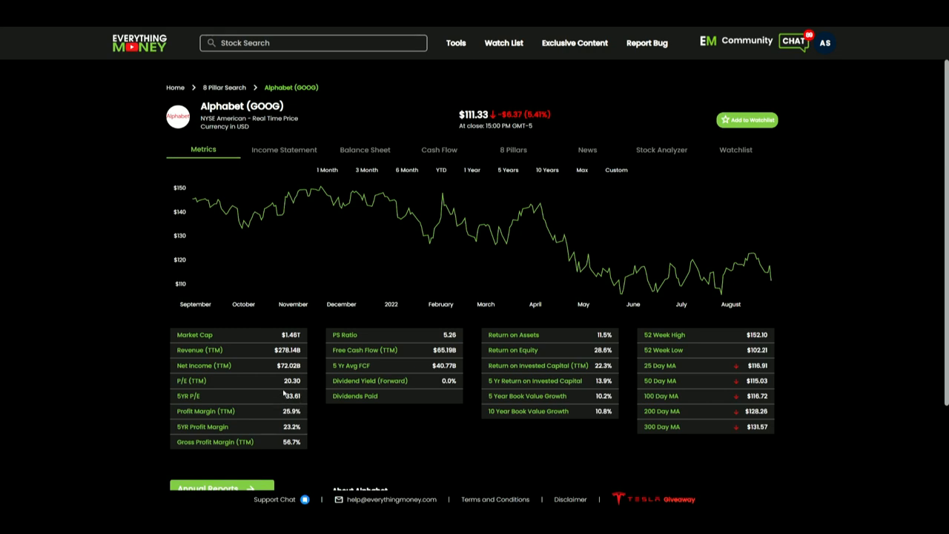
pyautogui.moveTo(303, 406)
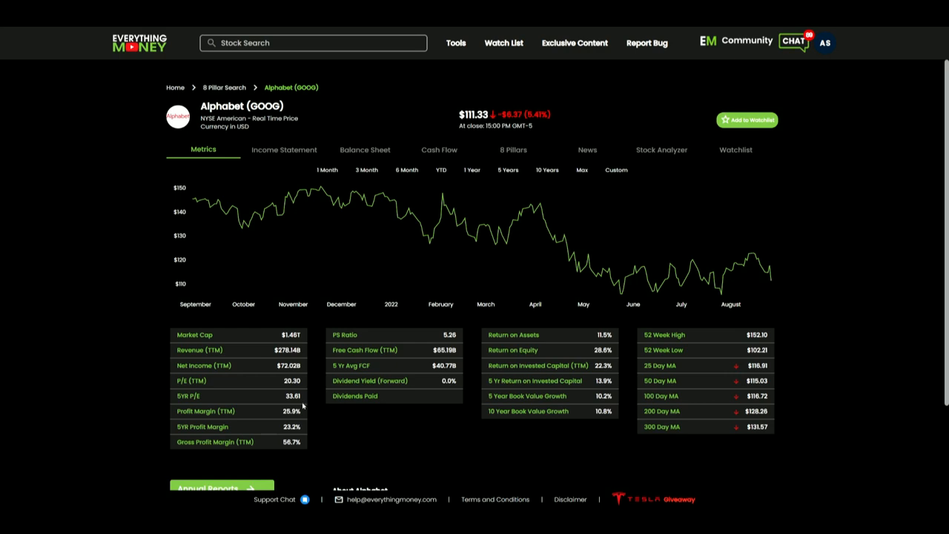
pyautogui.moveTo(282, 401)
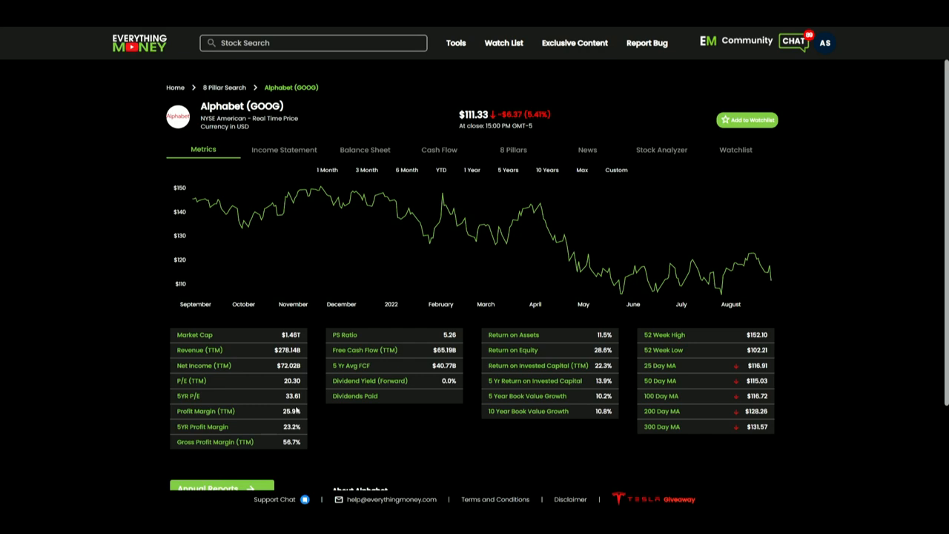
pyautogui.moveTo(311, 398)
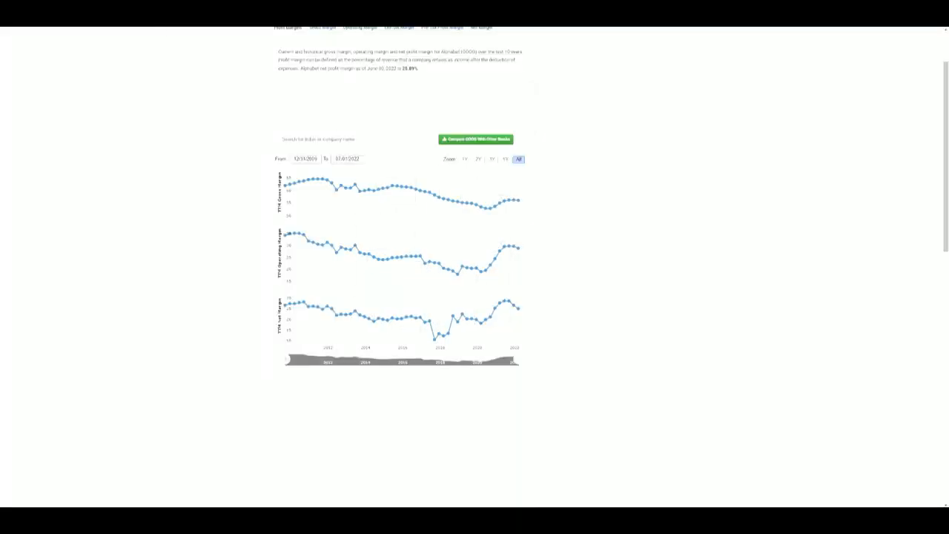
# Return to the Stock Analyzer after noting the 5-year P/E of 33.61
pyautogui.click(661, 149)
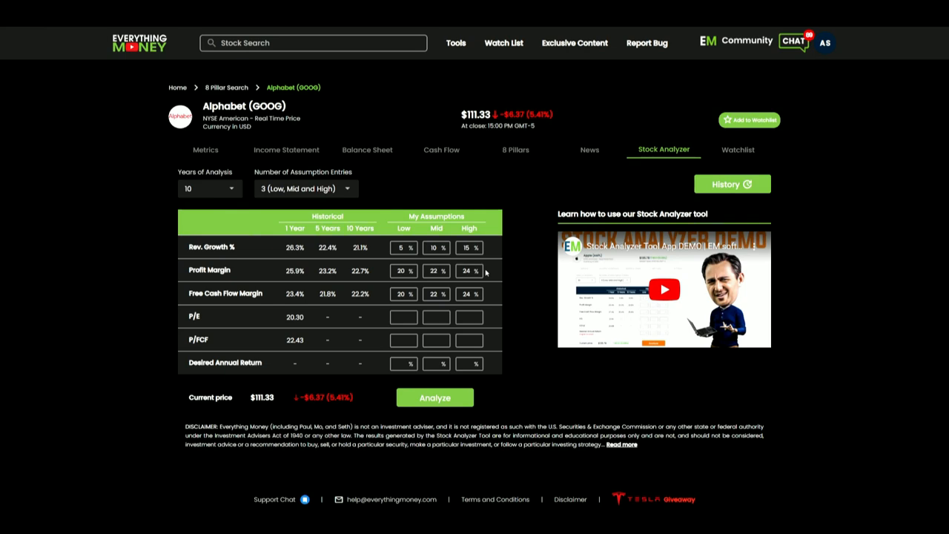
pyautogui.moveTo(432, 333)
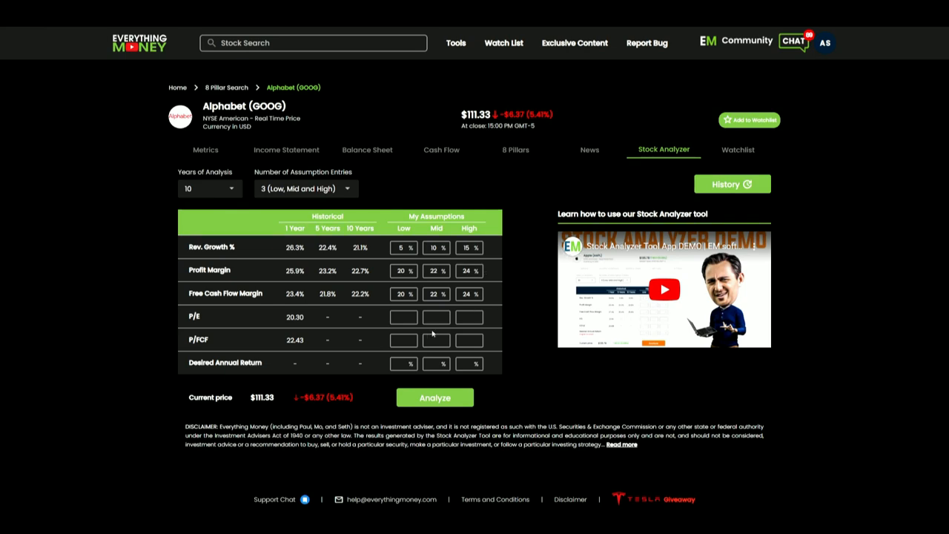
# Enter 15/20/25 P/E assumptions and analyze, giving $48.48, $89.74 and $165.39 valuations
pyautogui.click(403, 316)
pyautogui.write('15')
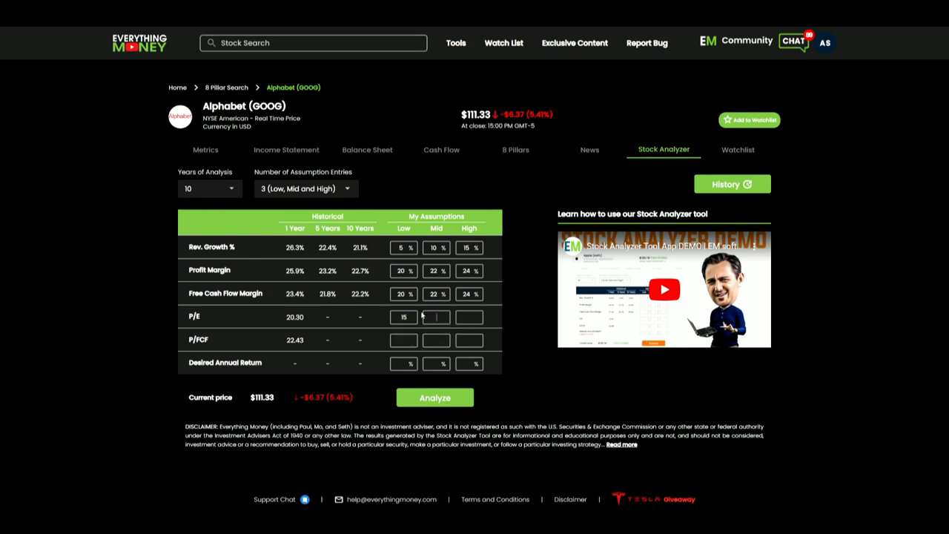
pyautogui.write('20')
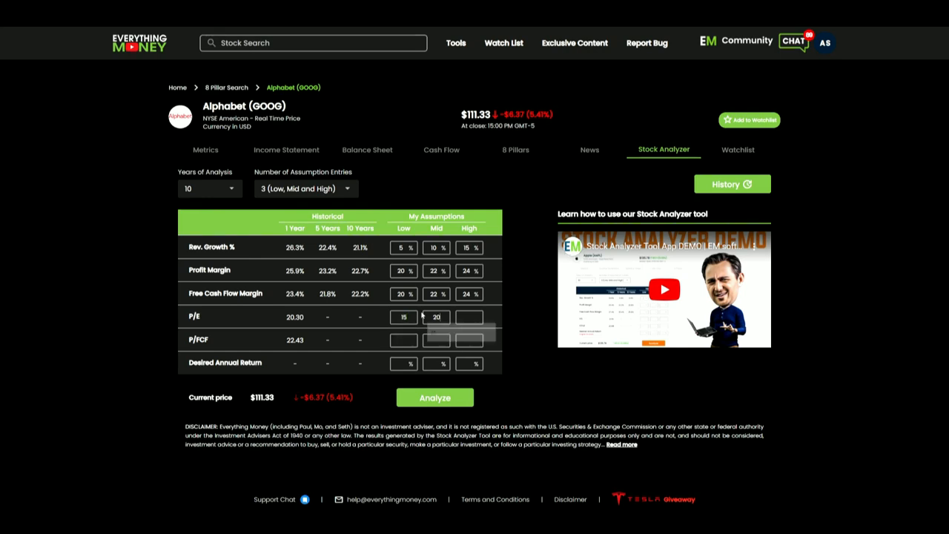
pyautogui.write('25')
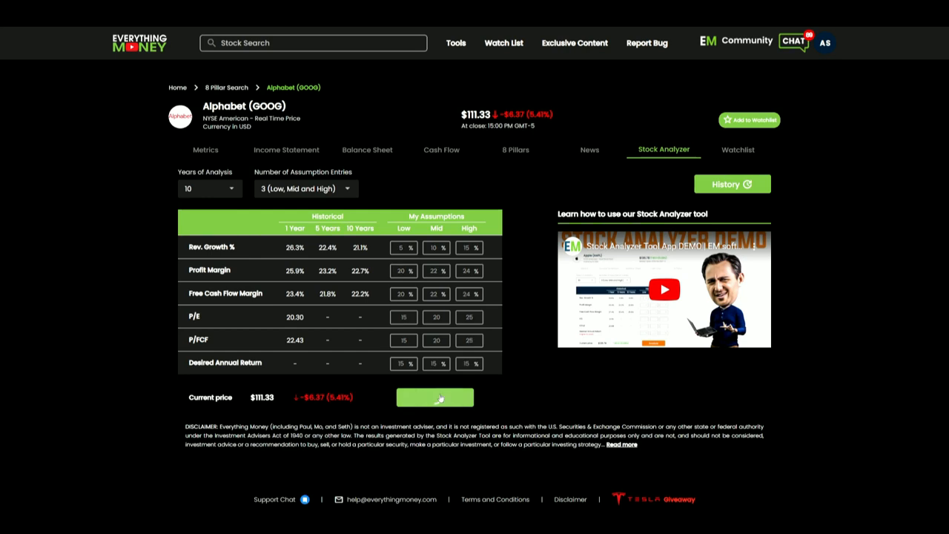
pyautogui.click(435, 397)
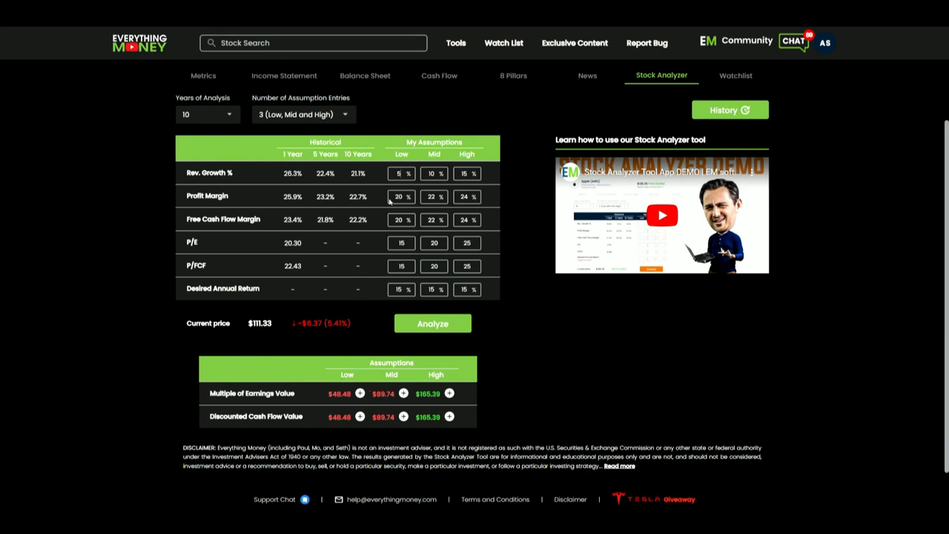
pyautogui.moveTo(381, 295)
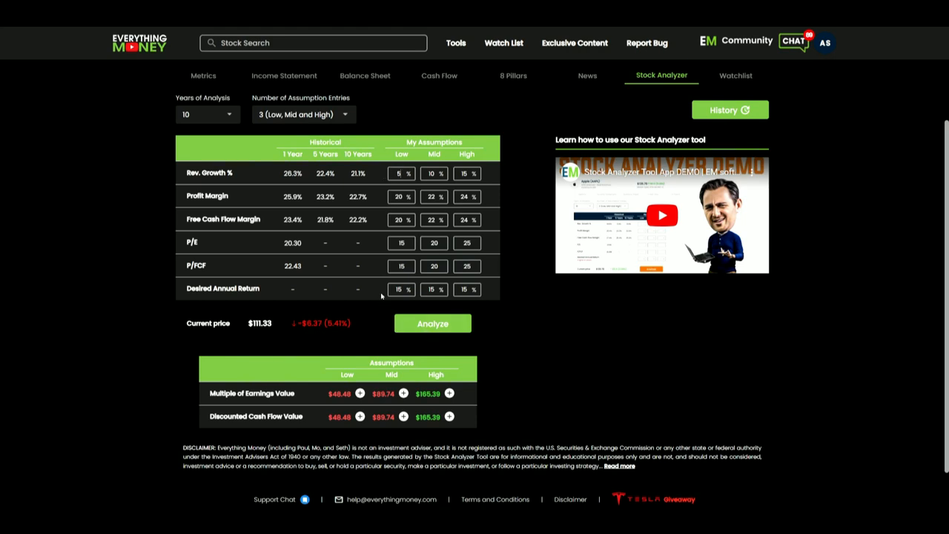
pyautogui.moveTo(395, 392)
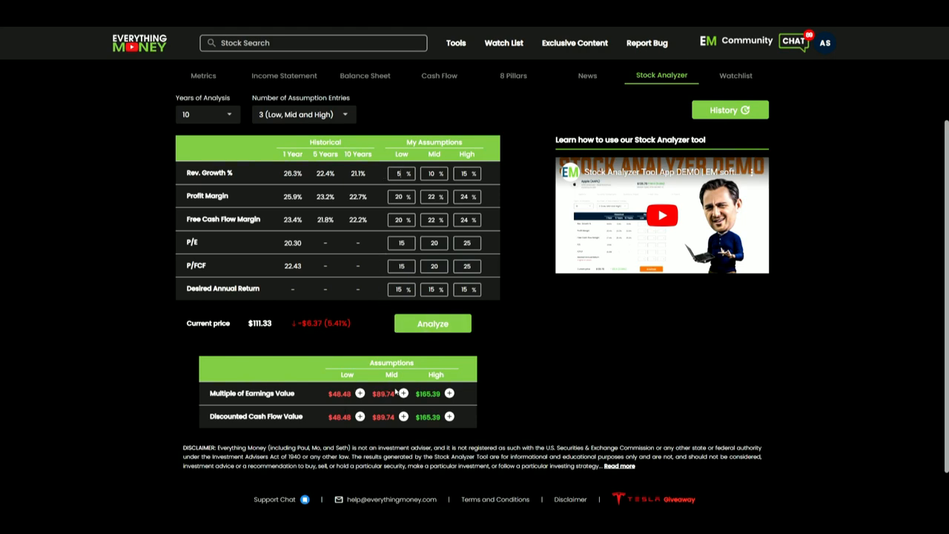
pyautogui.moveTo(510, 205)
pyautogui.write('16')
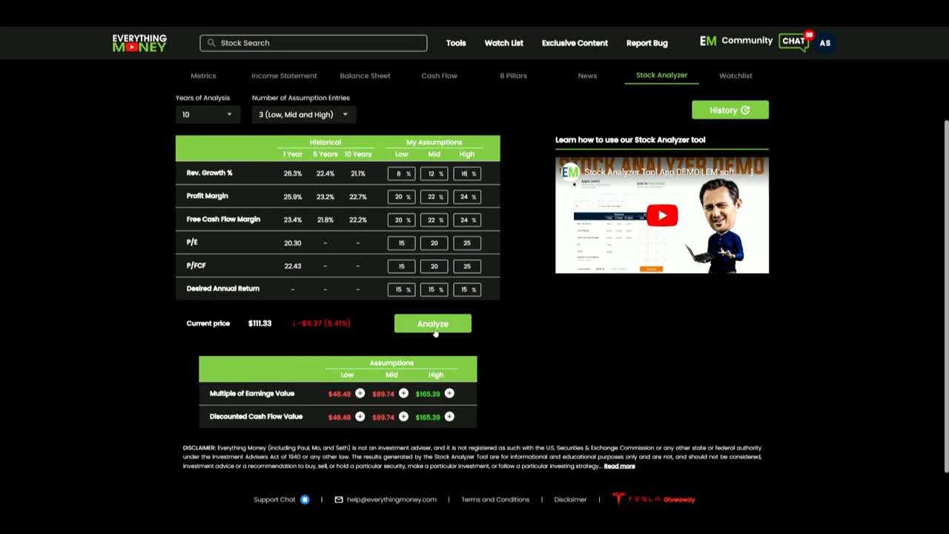
pyautogui.moveTo(454, 232)
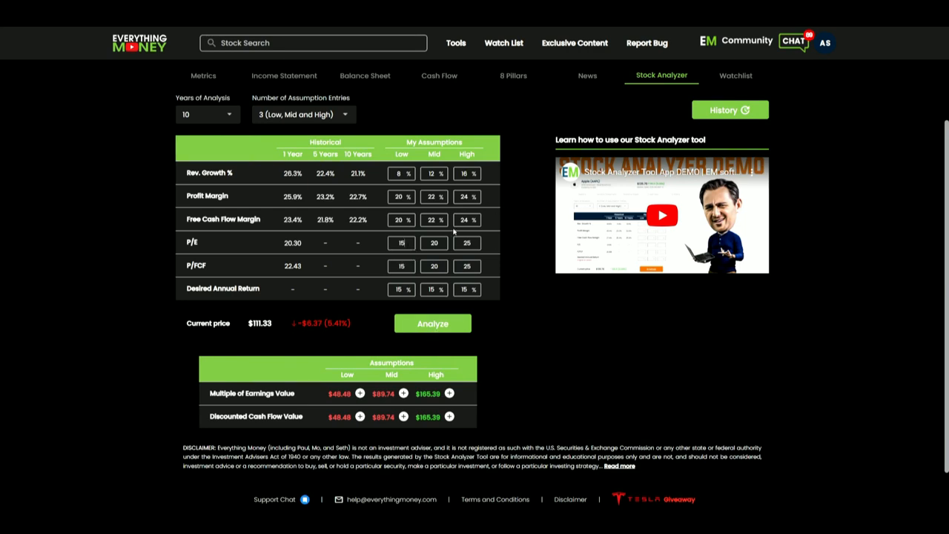
# Revise to 8/12/16% growth and 18/22/26 multiples, then re-run Analyze
pyautogui.click(400, 242)
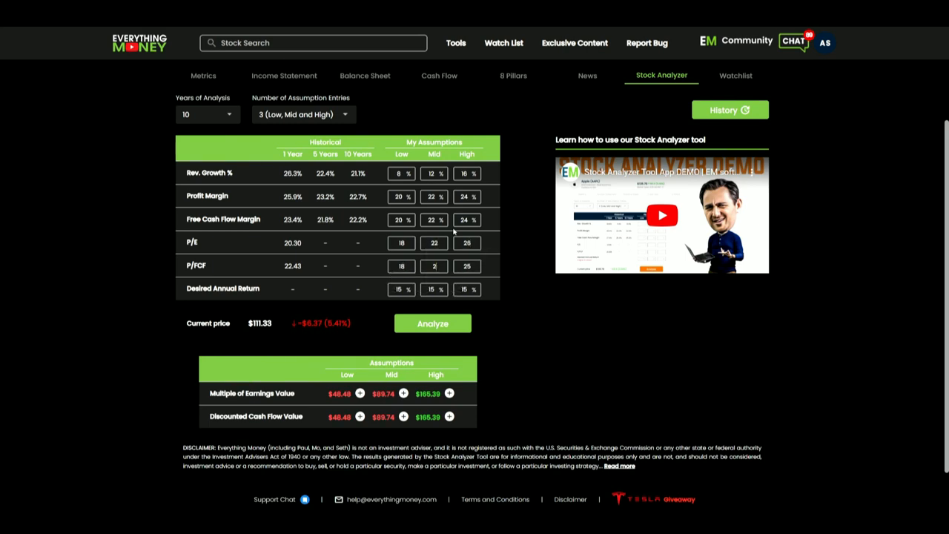
pyautogui.click(432, 323)
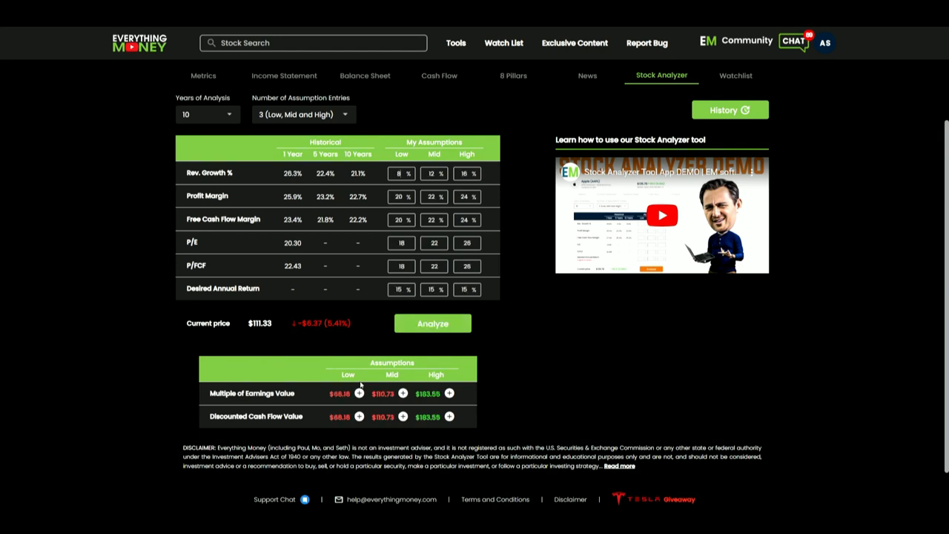
pyautogui.moveTo(332, 339)
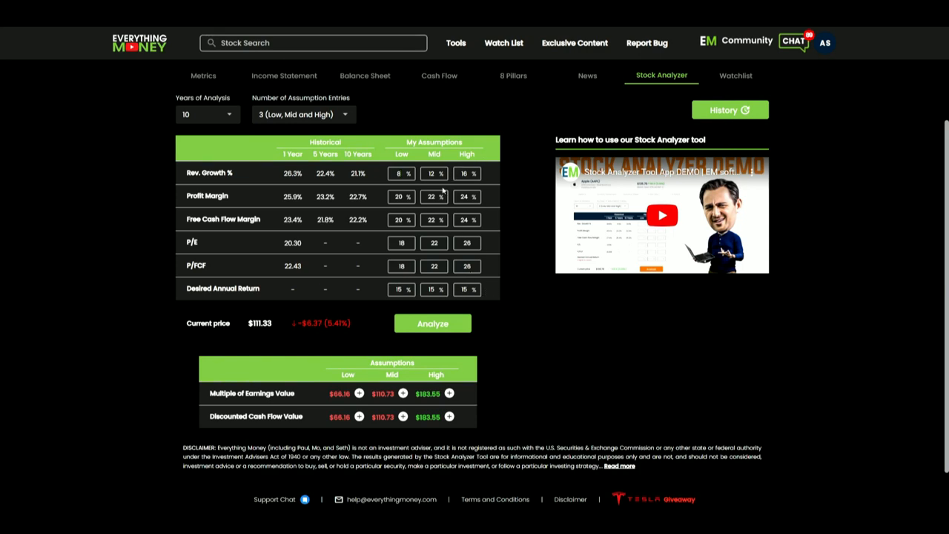
# Lower growth to 8/10/12% and P/E and P/FCF to 18/20/22, yielding $66.16, $89.74, $120.79
pyautogui.click(434, 172)
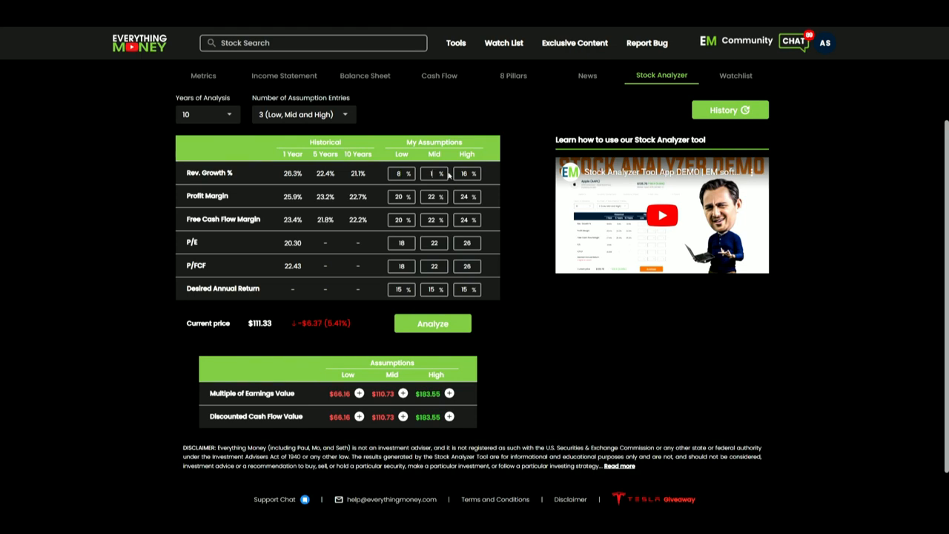
pyautogui.click(400, 196)
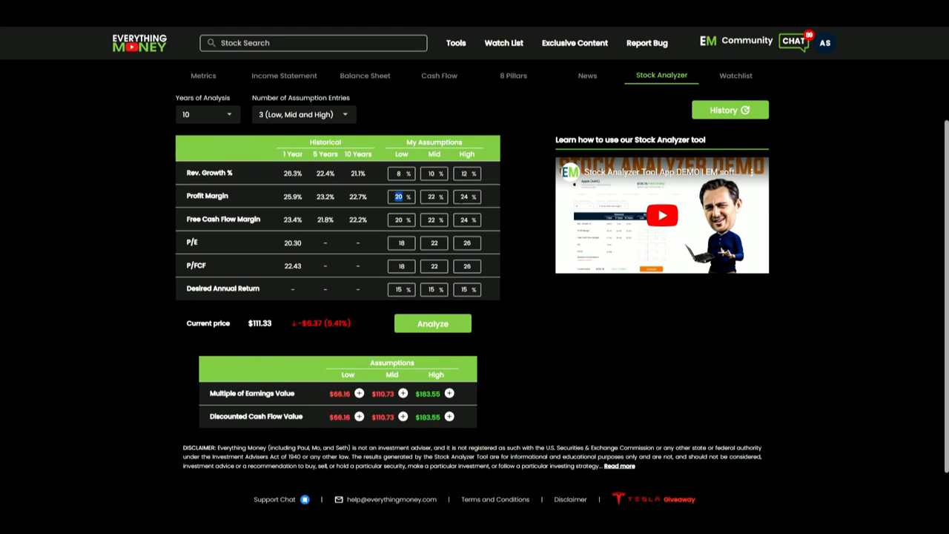
pyautogui.click(401, 242)
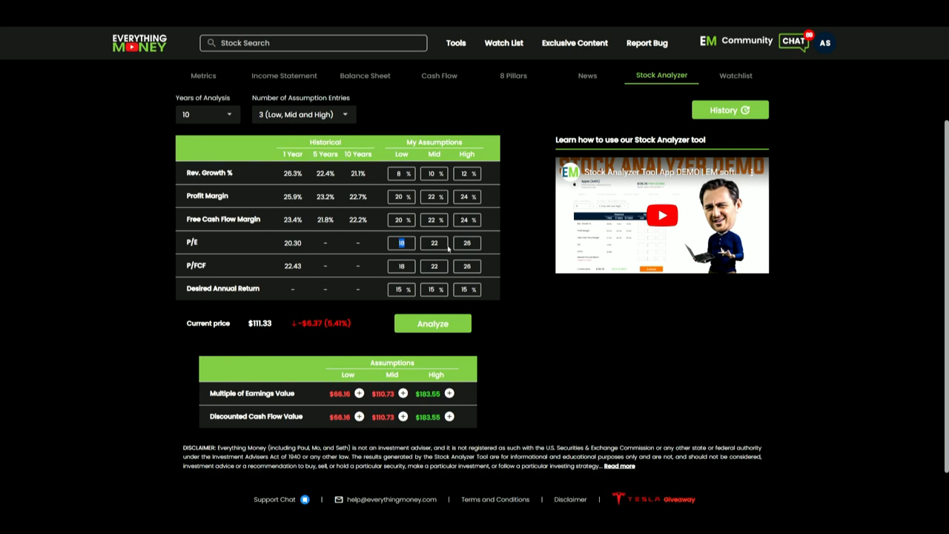
pyautogui.click(433, 243)
pyautogui.write('20')
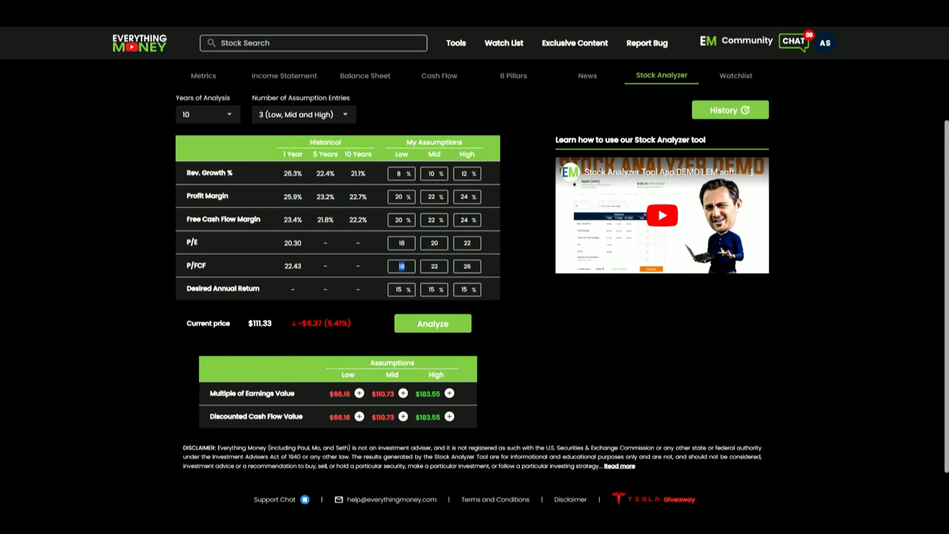
pyautogui.click(432, 323)
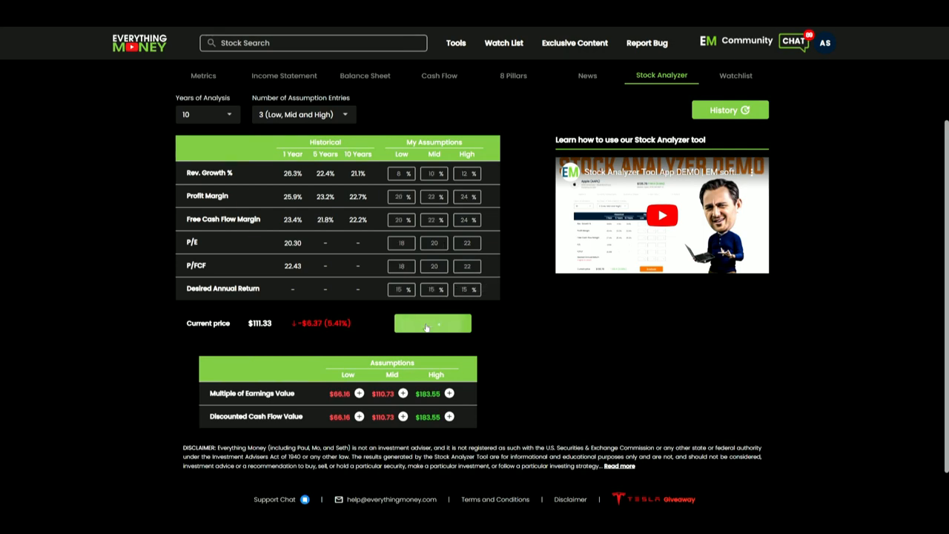
pyautogui.click(432, 323)
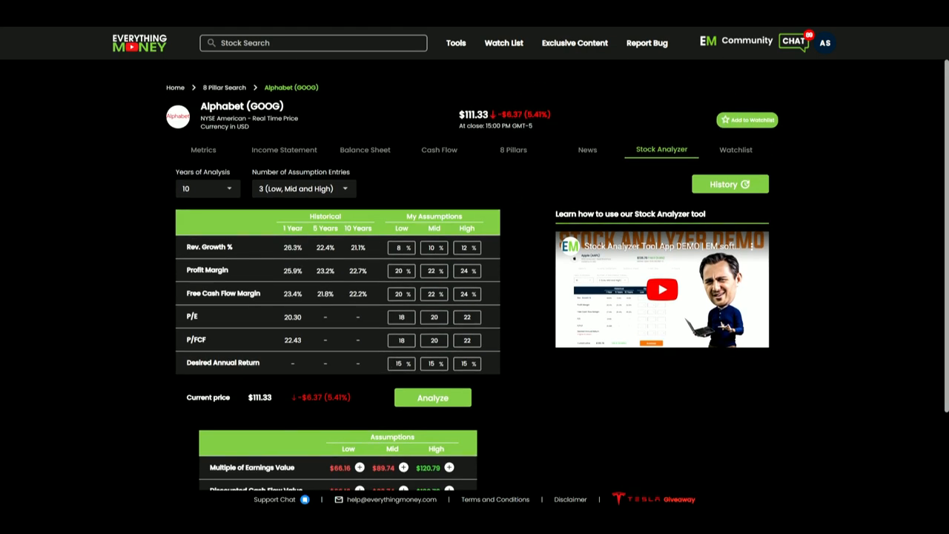
pyautogui.scroll(-3)
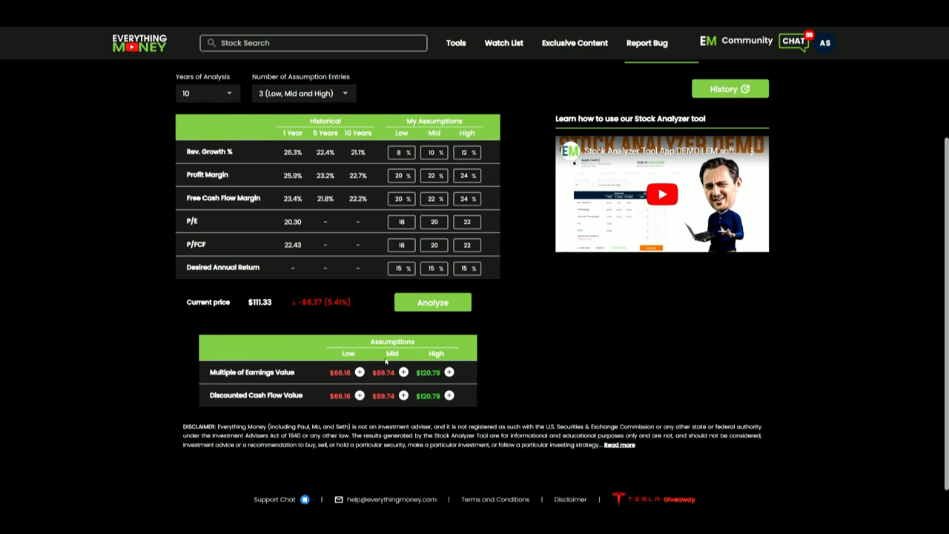
pyautogui.moveTo(412, 374)
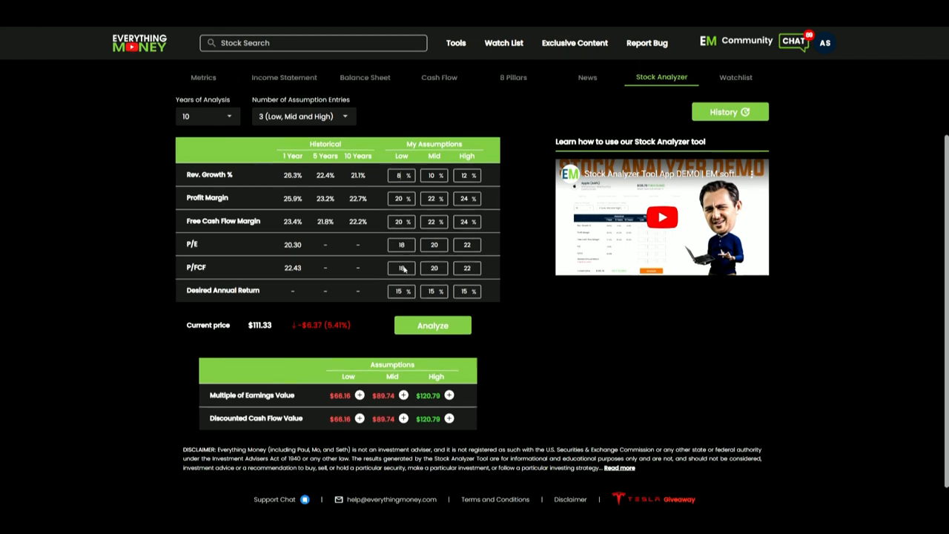
pyautogui.click(202, 77)
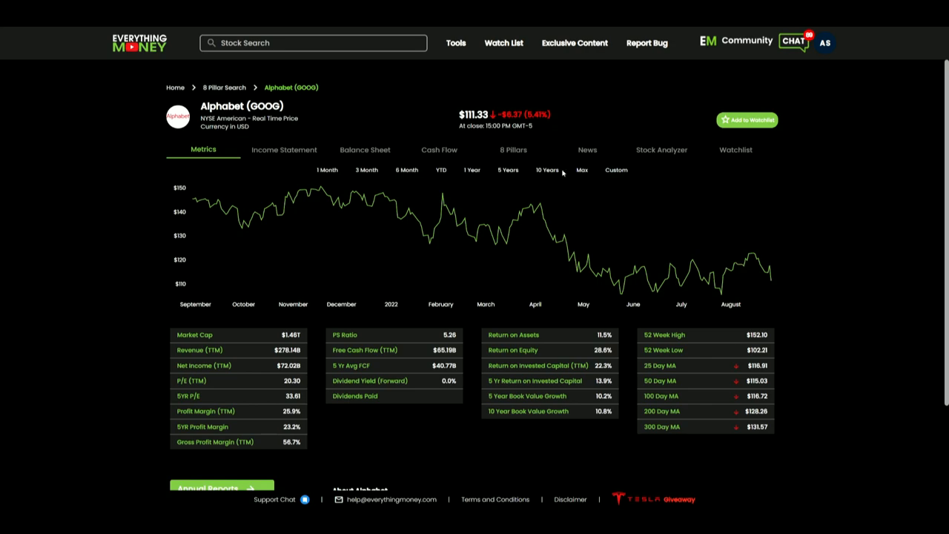
pyautogui.click(660, 149)
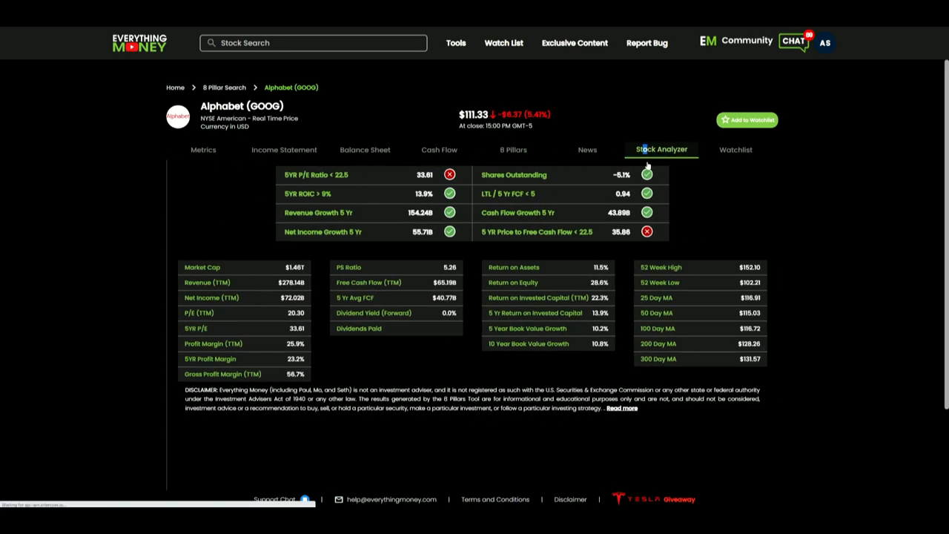
pyautogui.click(660, 149)
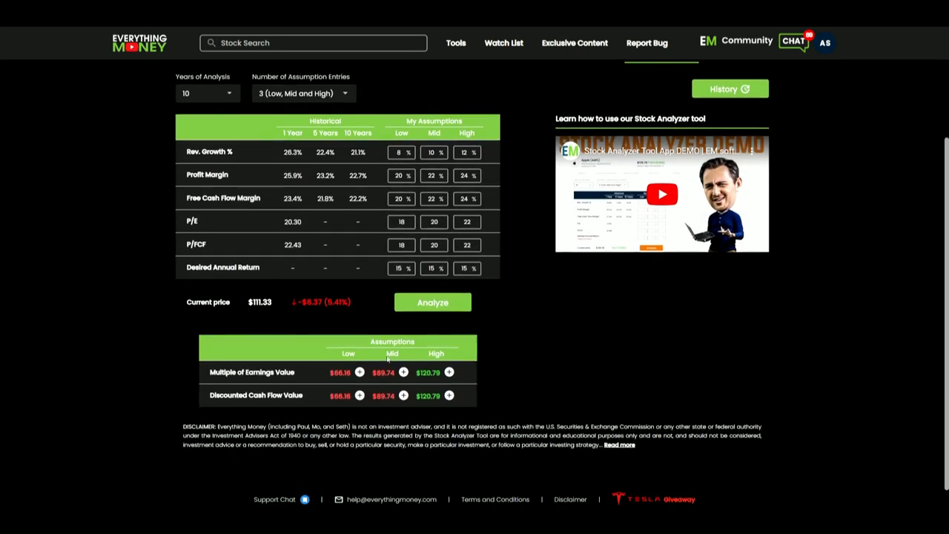